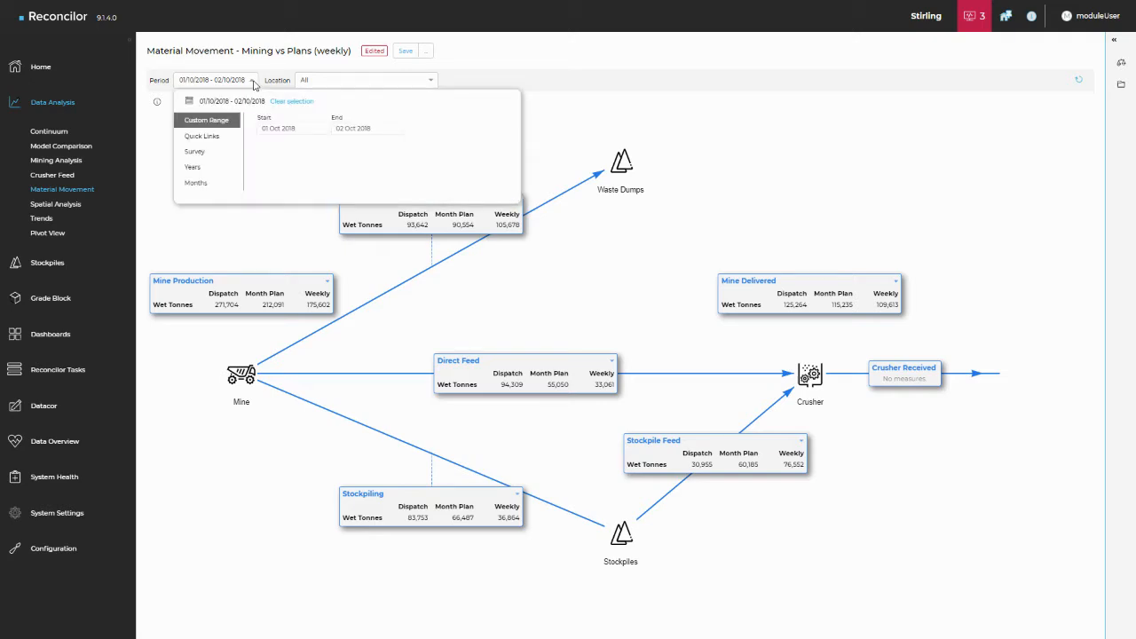
Step: Collapse Mine Production and show the Dispatch, Month Plan and Weekly Mine Plan dataset settings
left_click(202, 136)
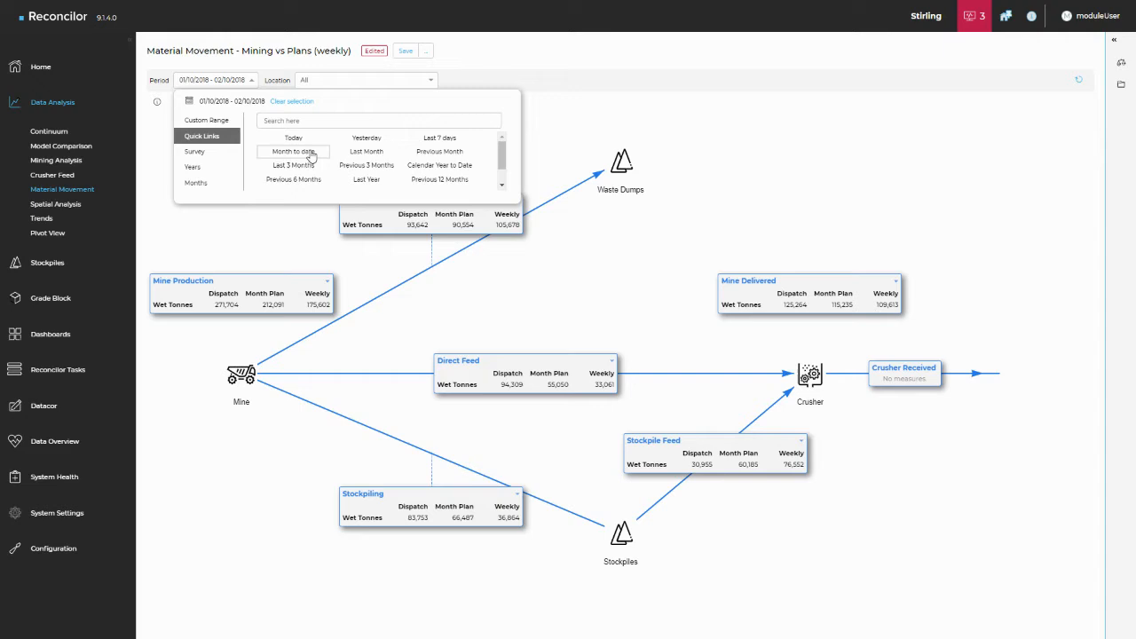
mouse_move(294, 155)
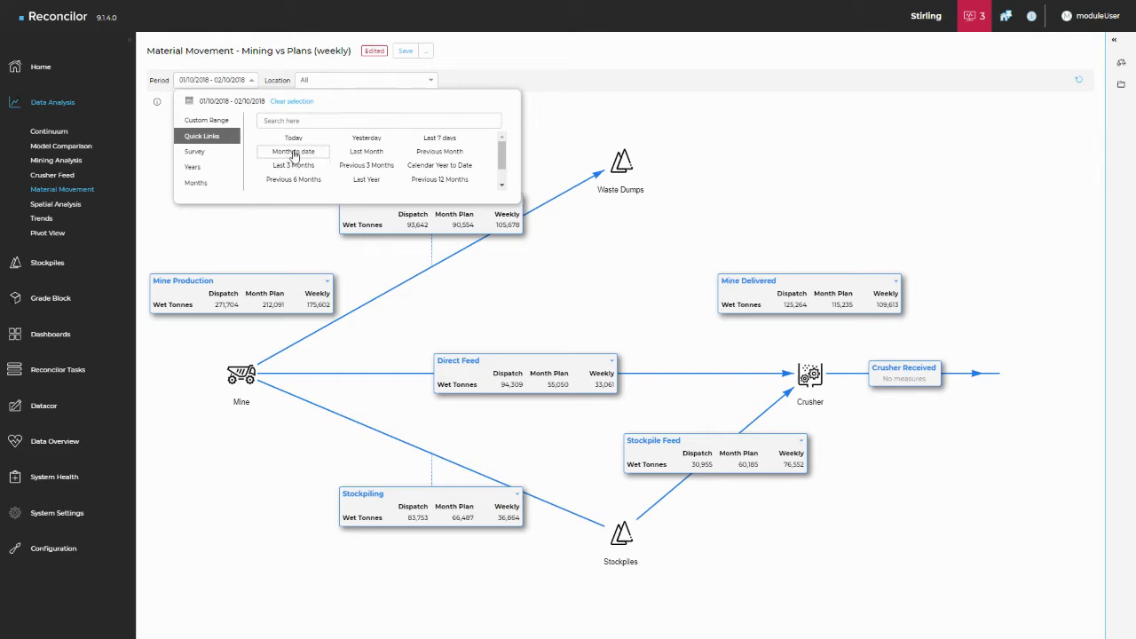
mouse_move(297, 211)
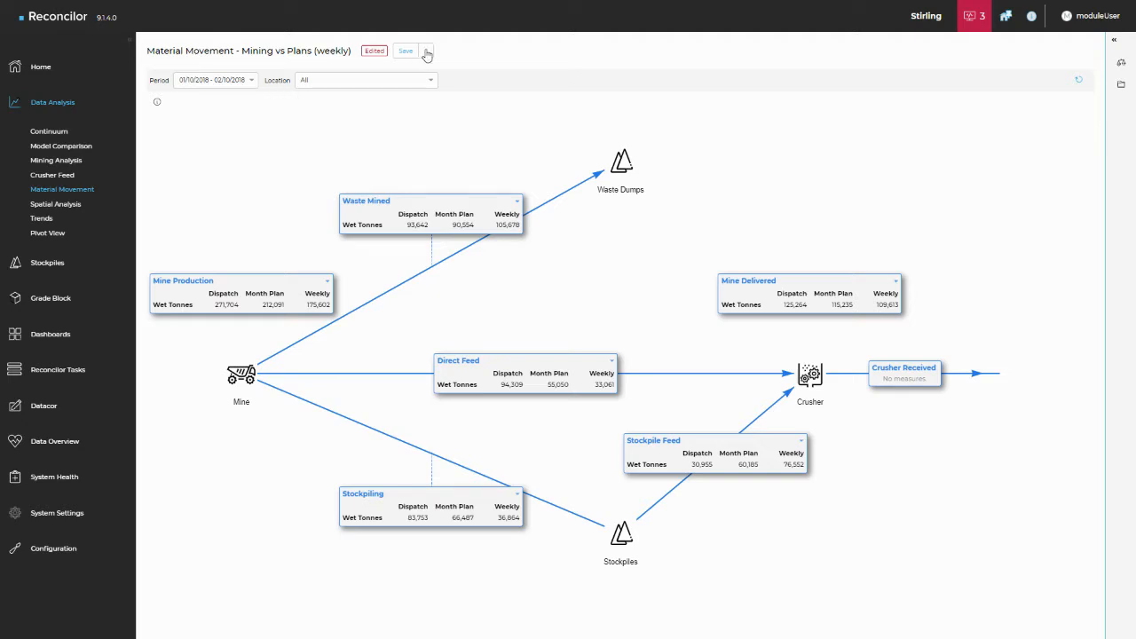
mouse_move(1121, 86)
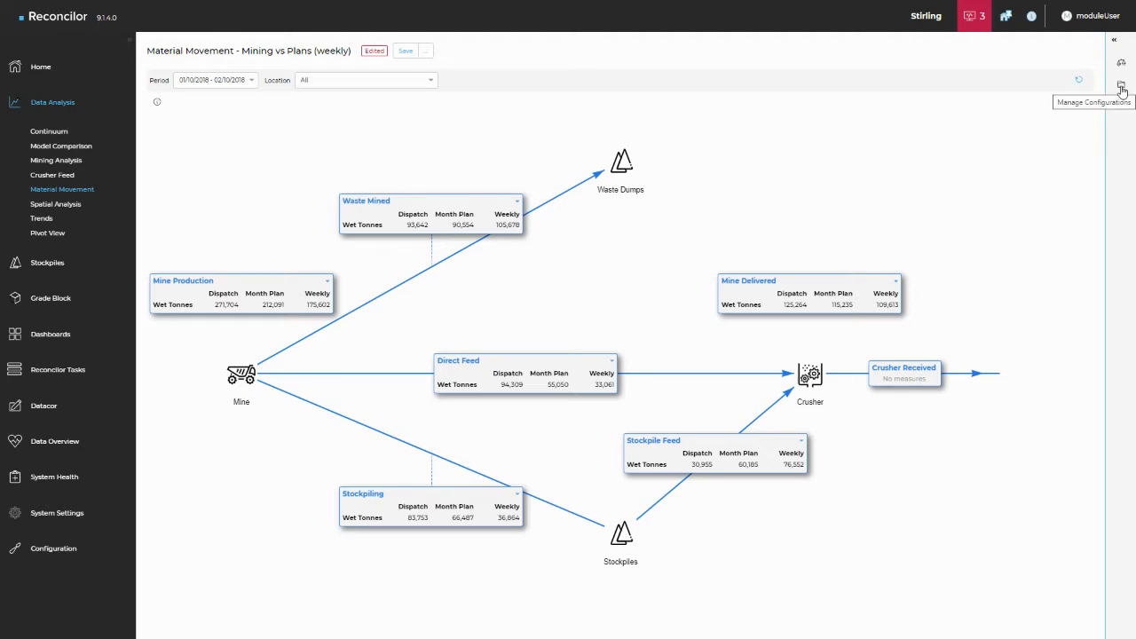
left_click(1121, 88)
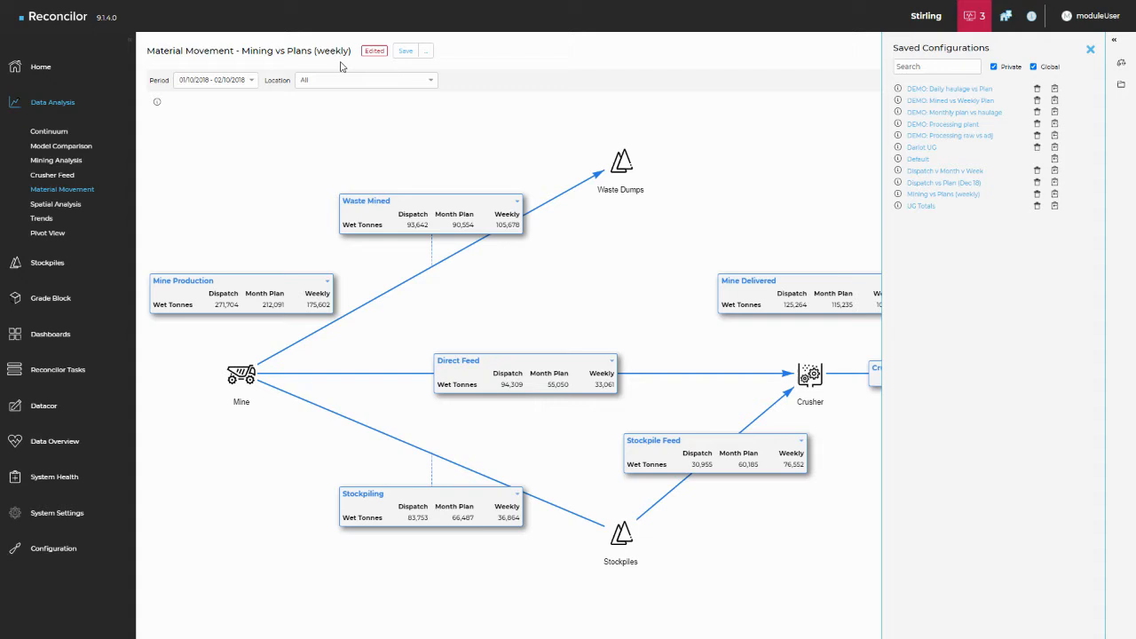
mouse_move(958, 148)
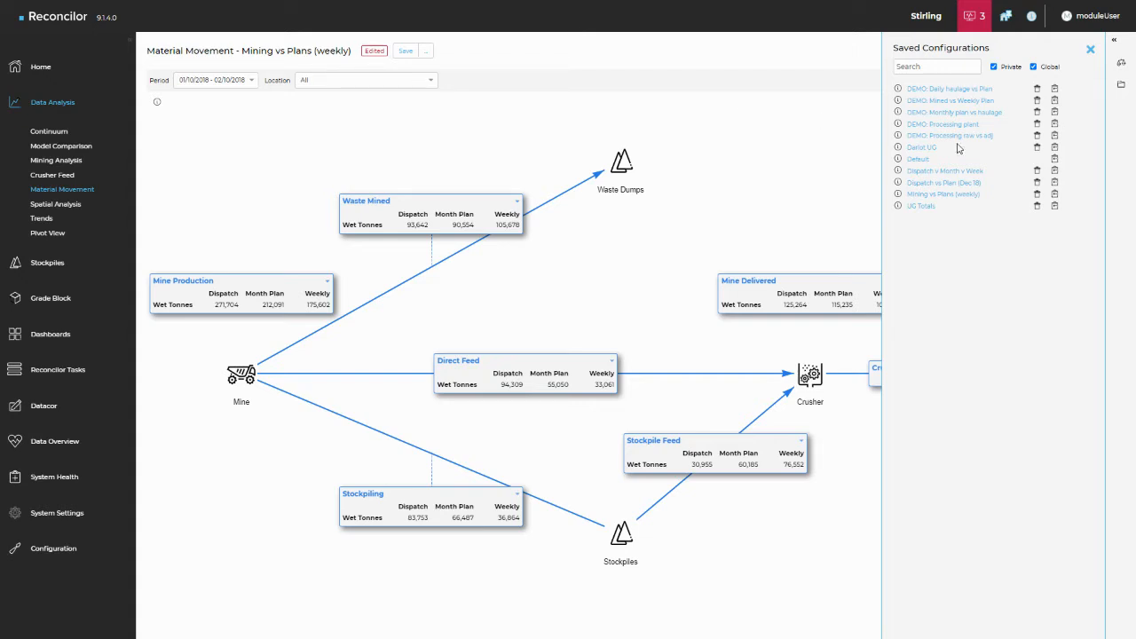
mouse_move(957, 201)
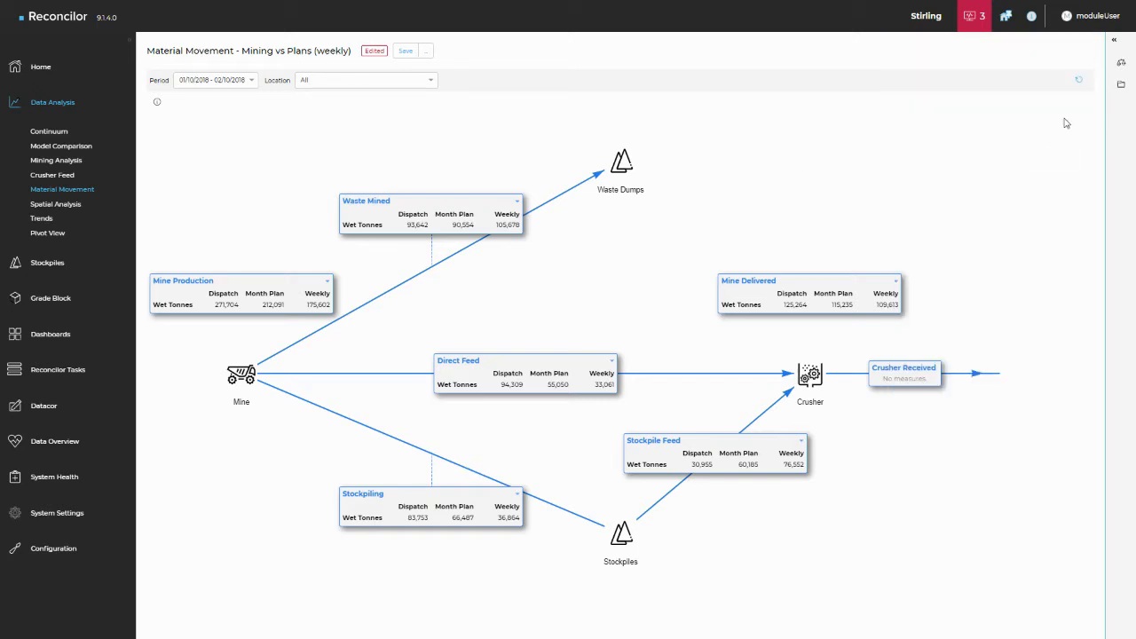
mouse_move(163, 269)
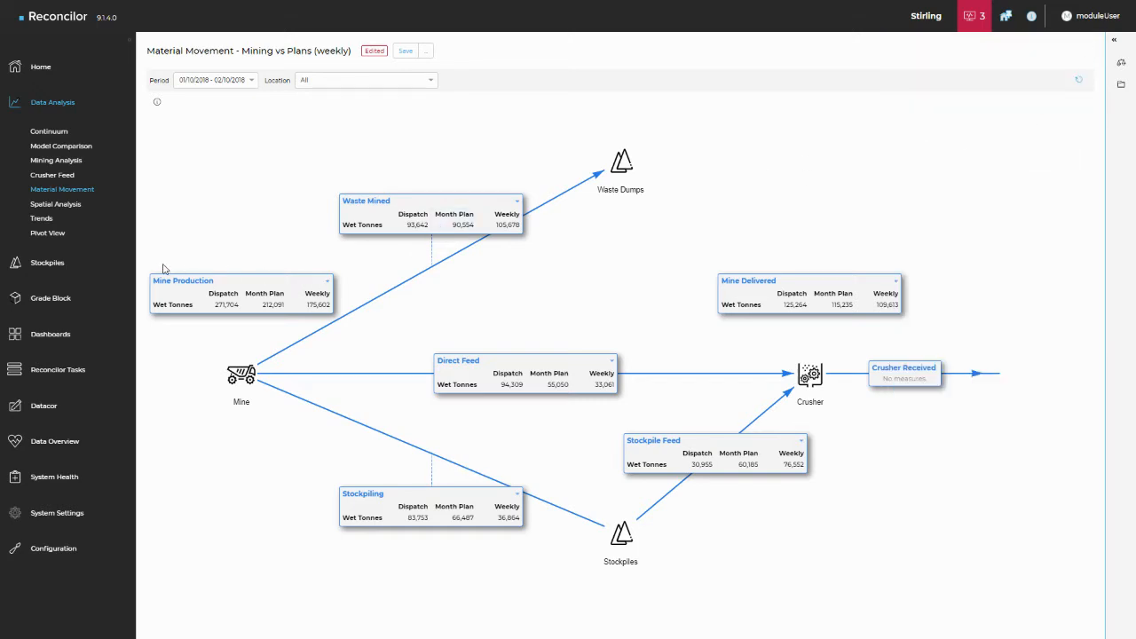
mouse_move(195, 315)
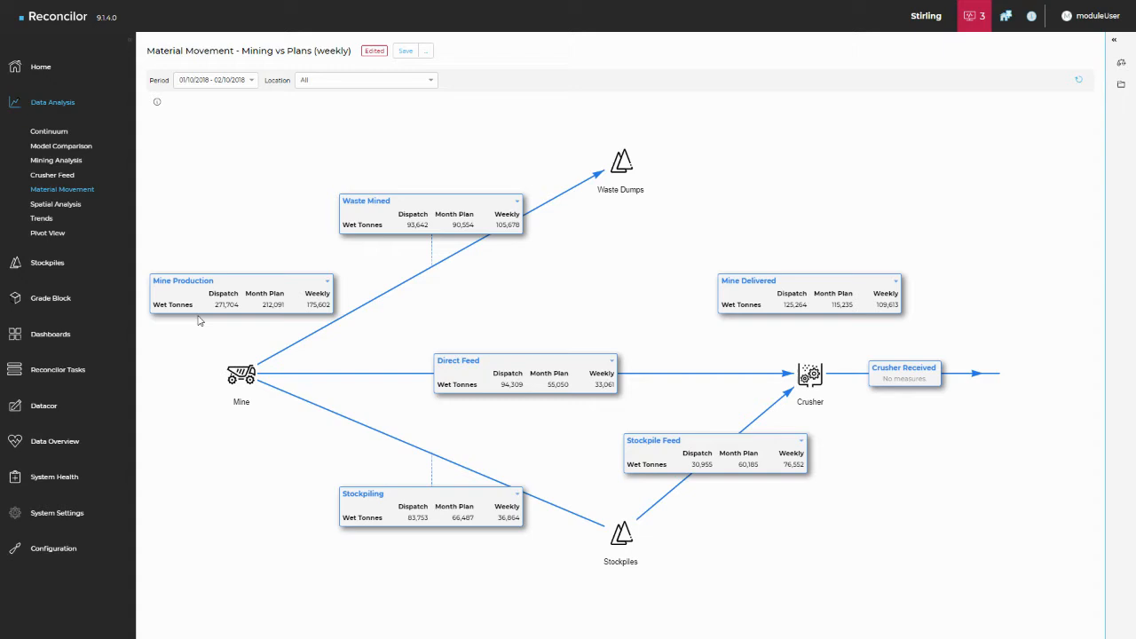
mouse_move(397, 342)
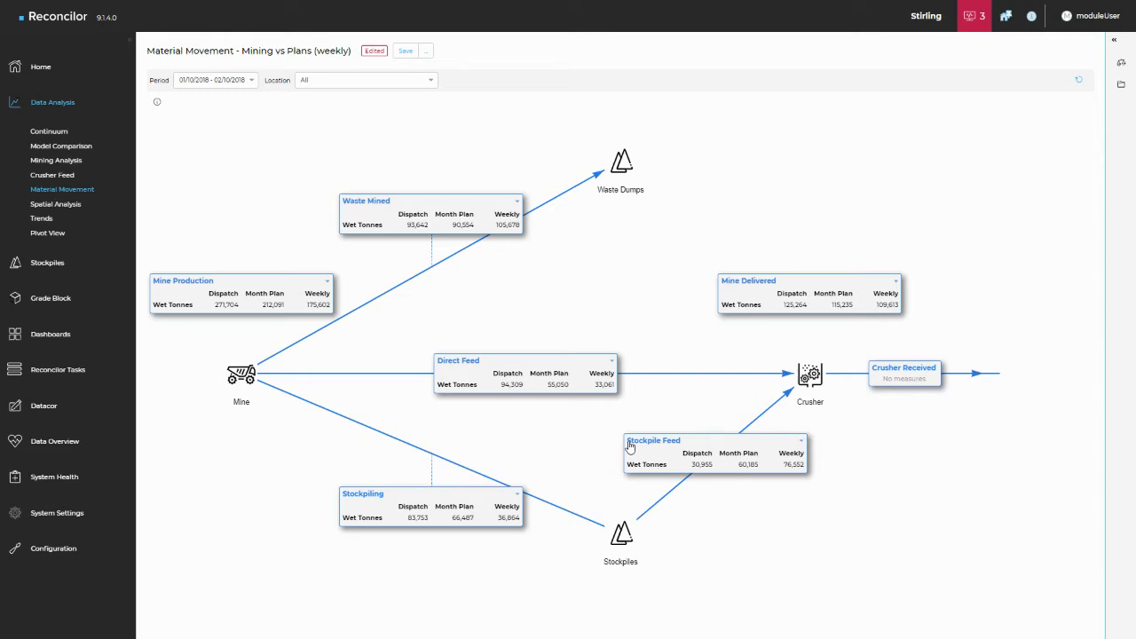
mouse_move(336, 293)
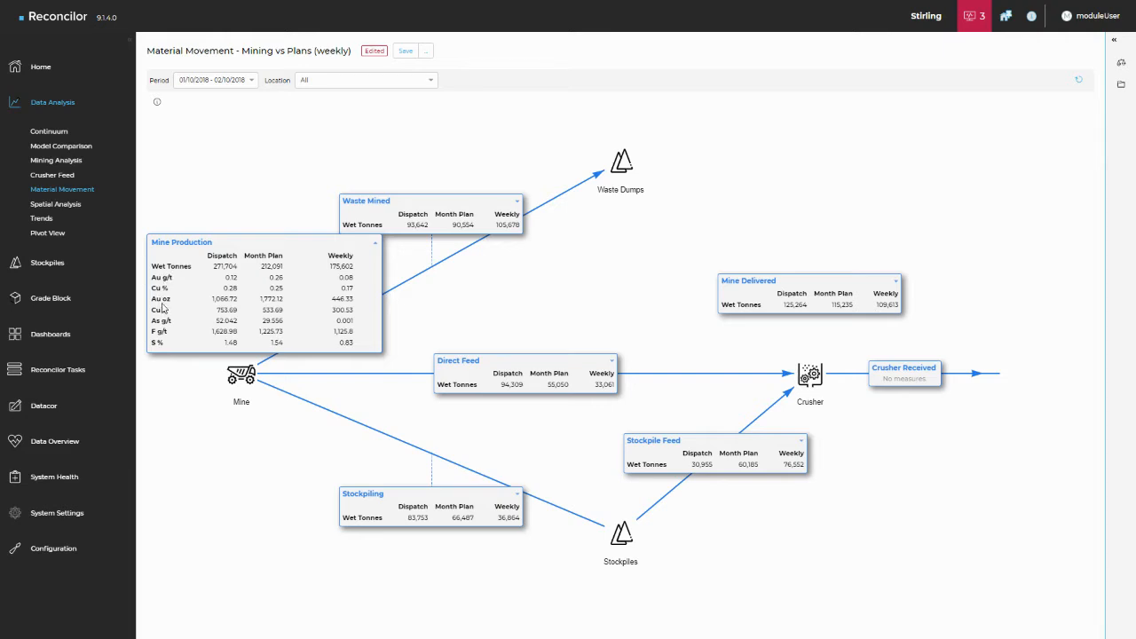
mouse_move(191, 277)
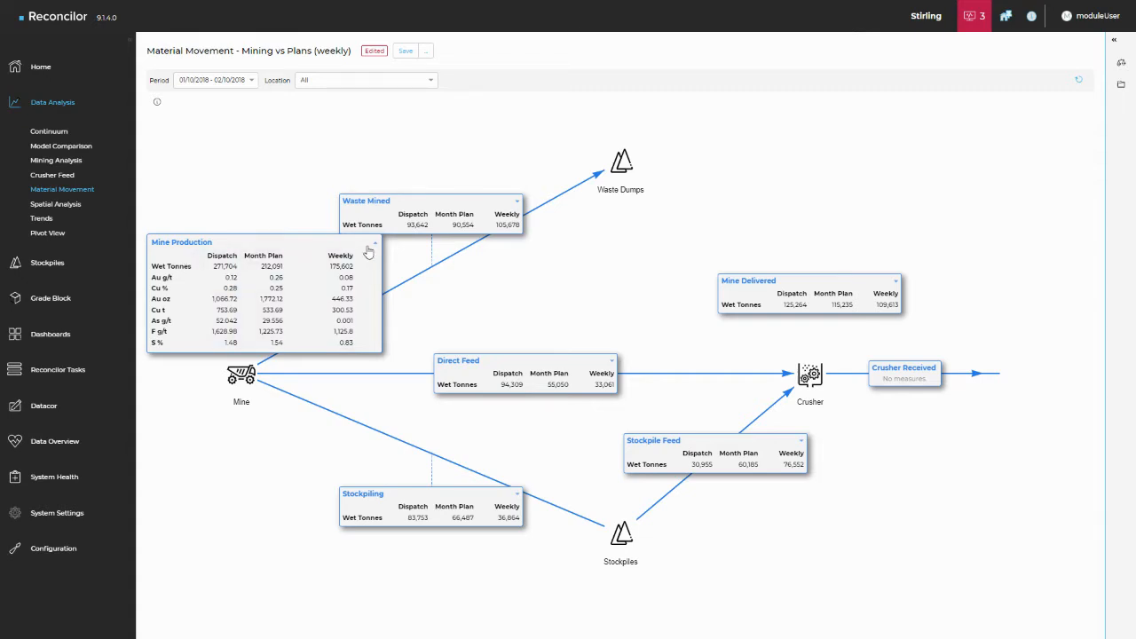
left_click(373, 242)
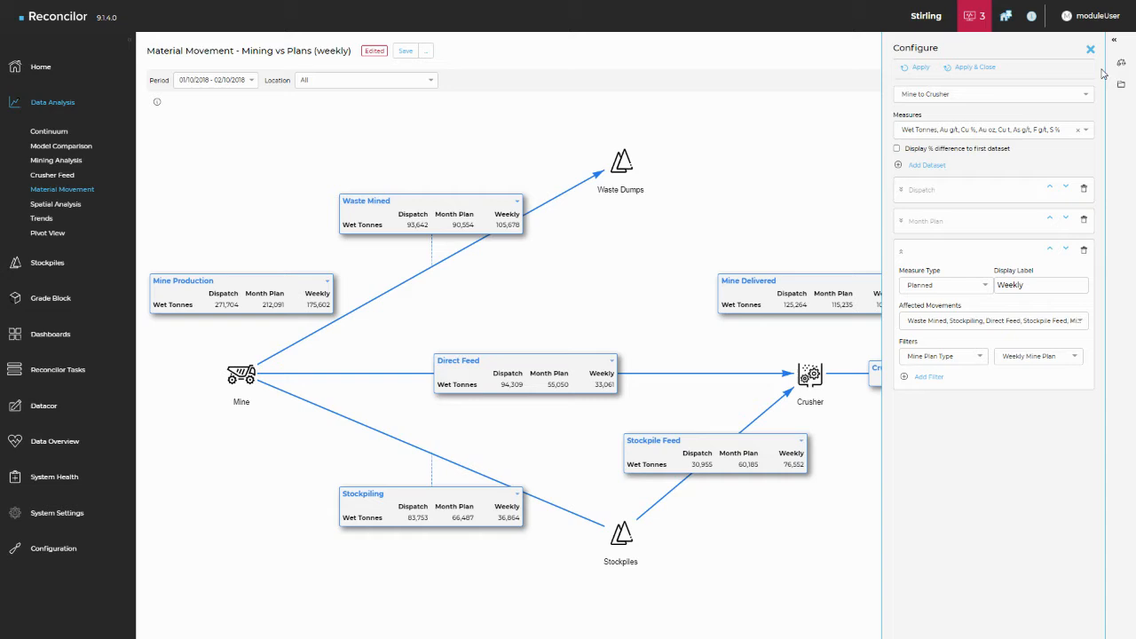
mouse_move(666, 236)
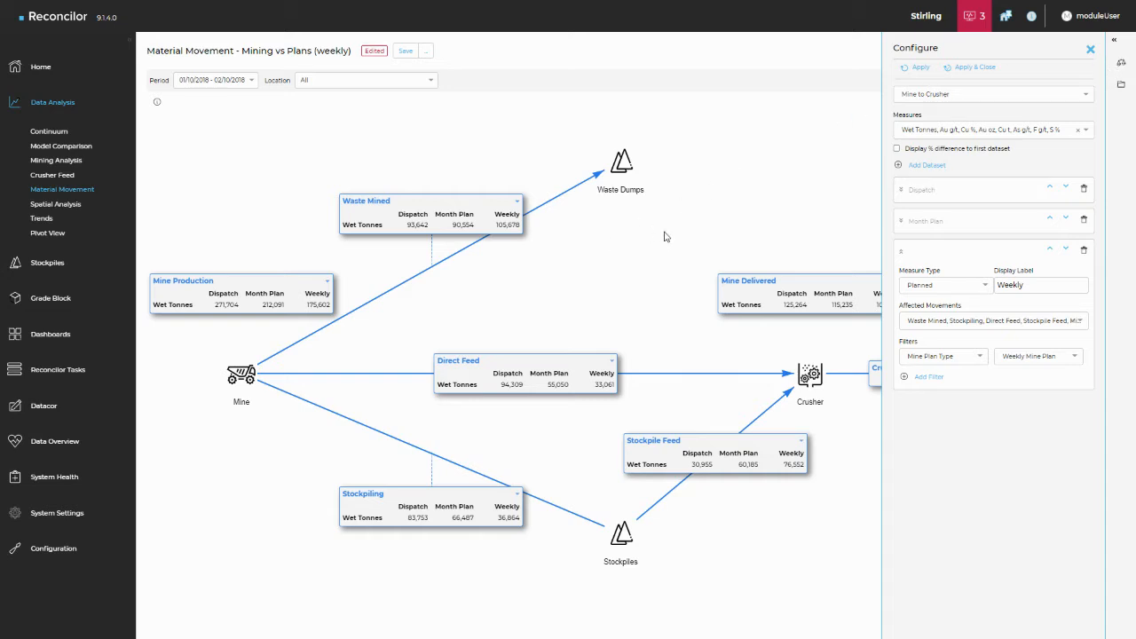
mouse_move(1086, 135)
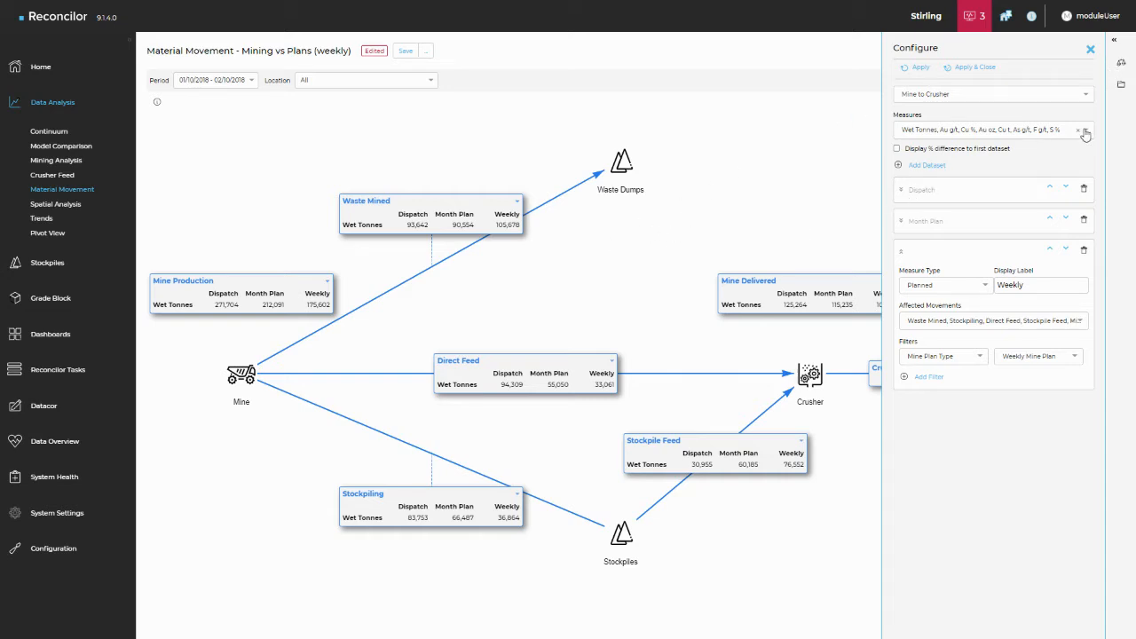
left_click(1086, 130)
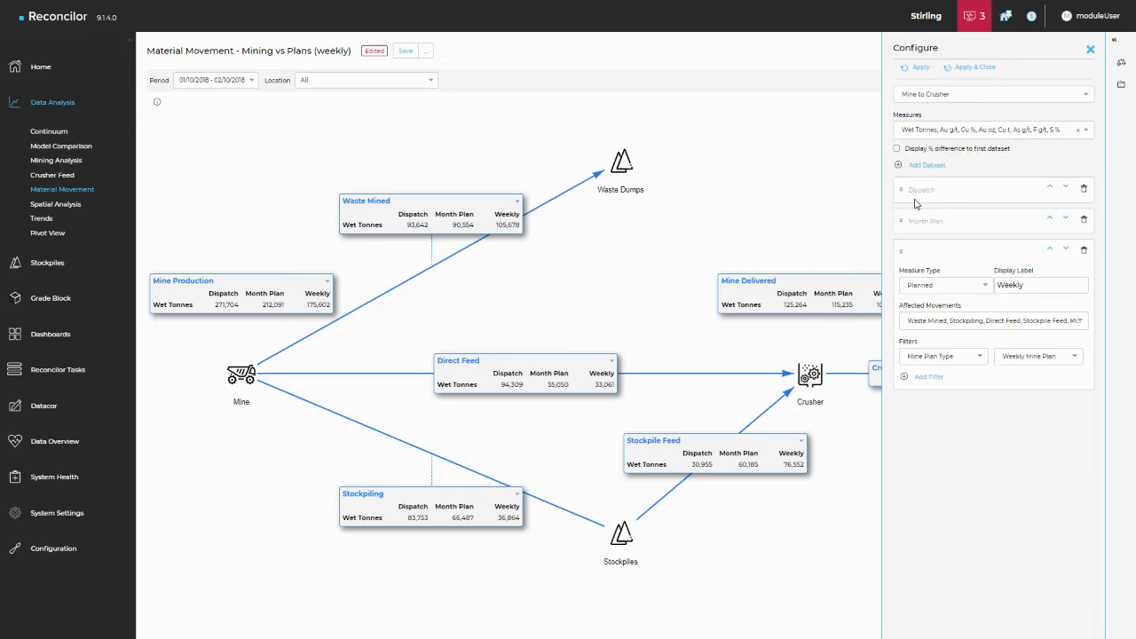
mouse_move(226, 304)
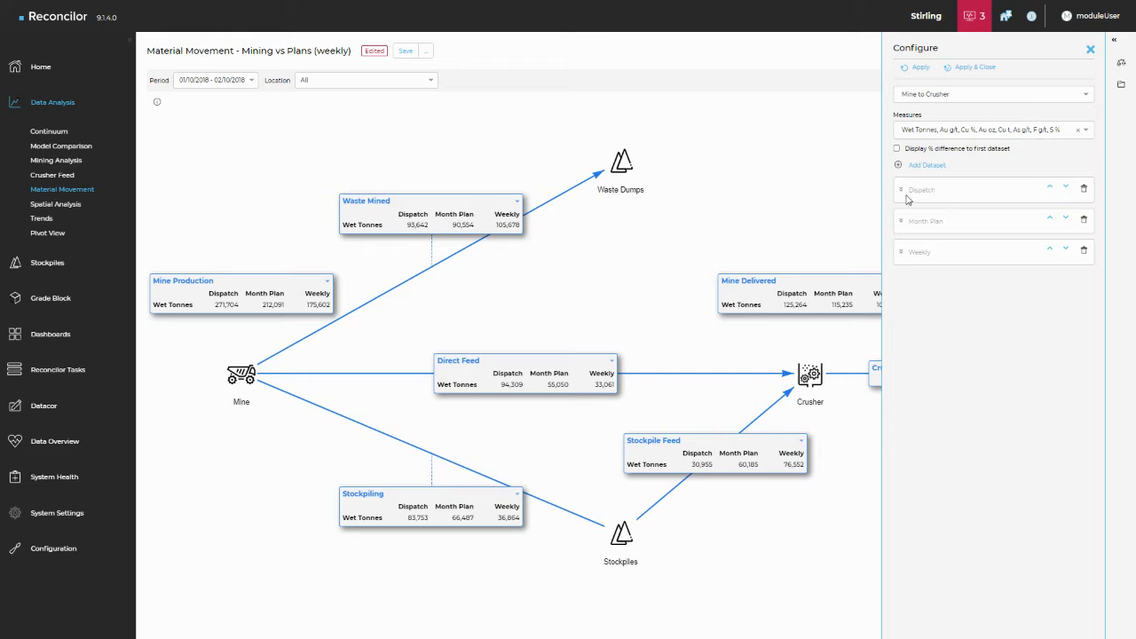
Step: Relabel the Dispatch dataset as Haulage and add an empty new filter
left_click(920, 189)
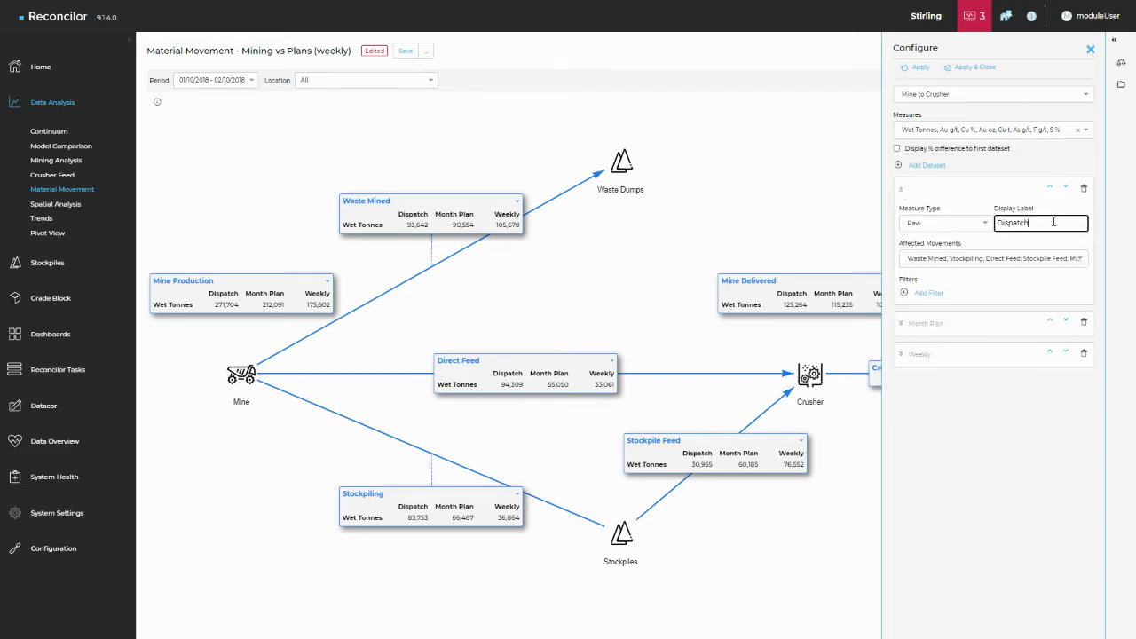
type("Haulage")
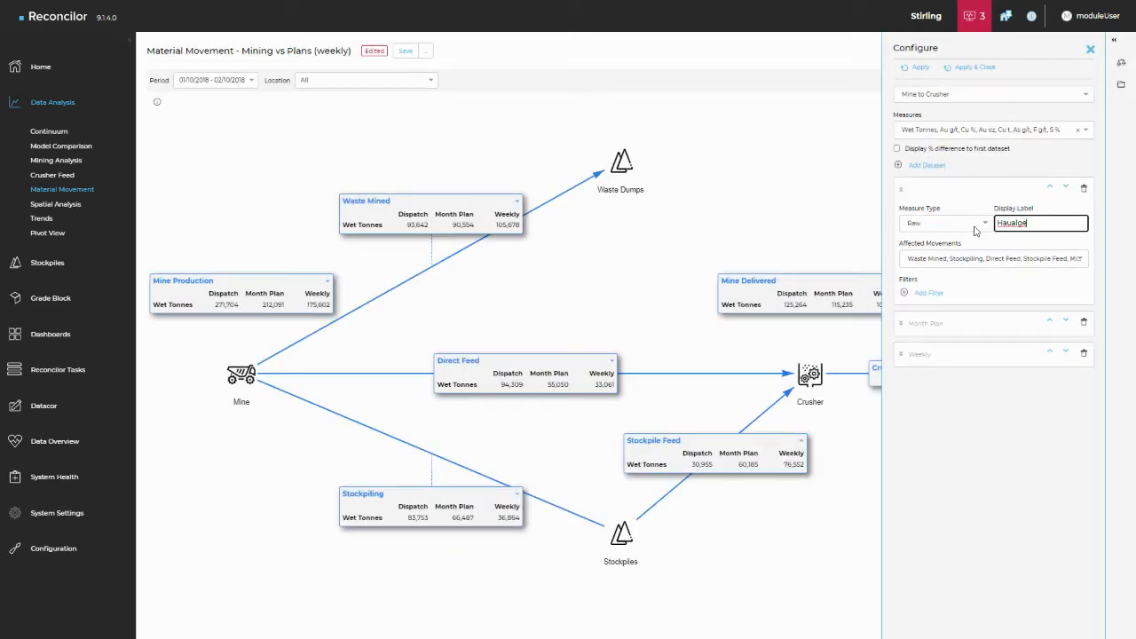
key("BackSpace")
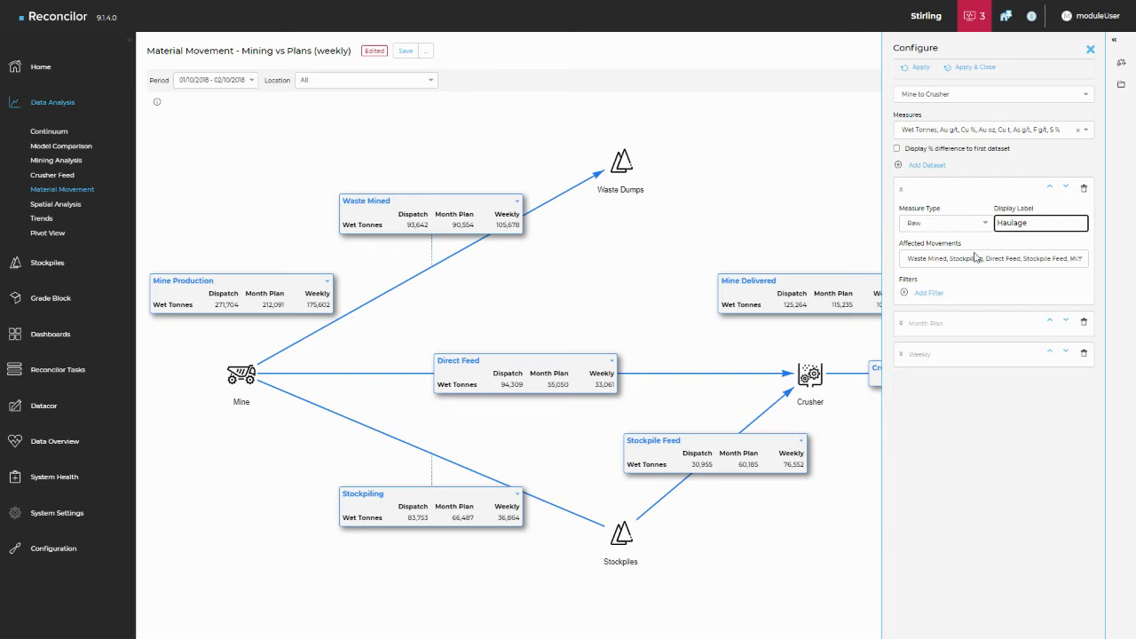
left_click(992, 258)
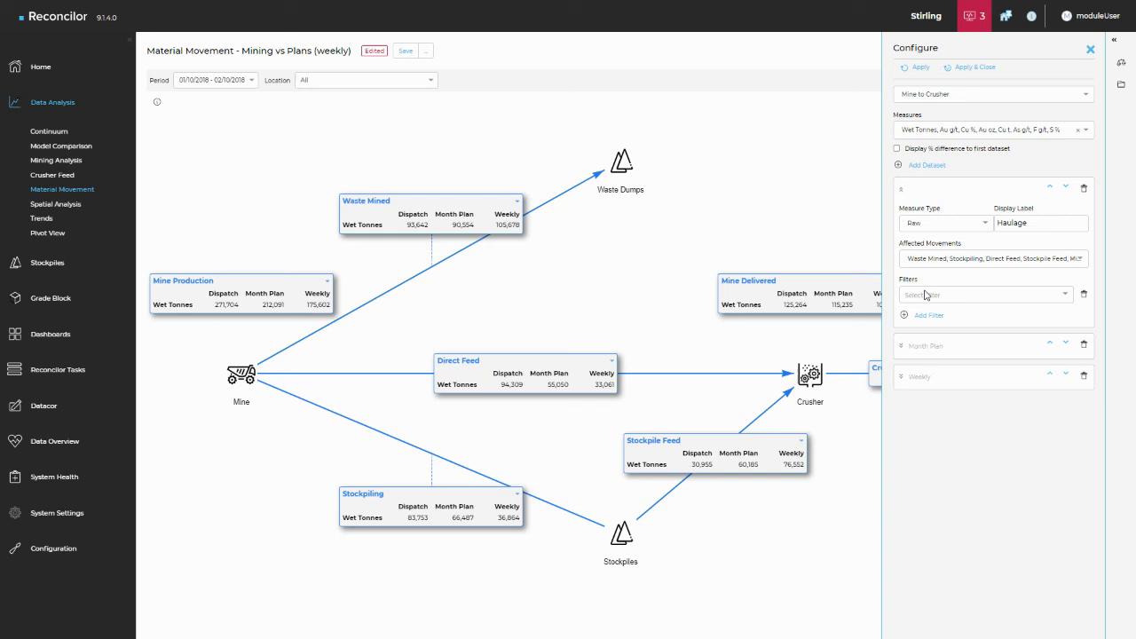
Step: Set the Haulage dataset's new filter field to Source Material Type
left_click(985, 295)
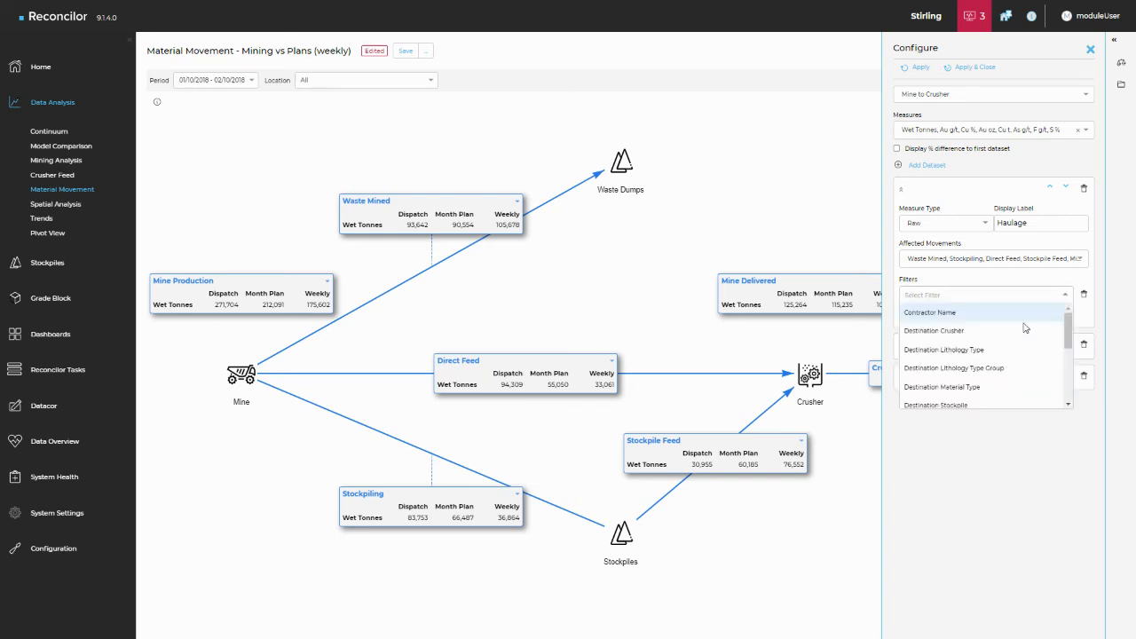
scroll("down", 3)
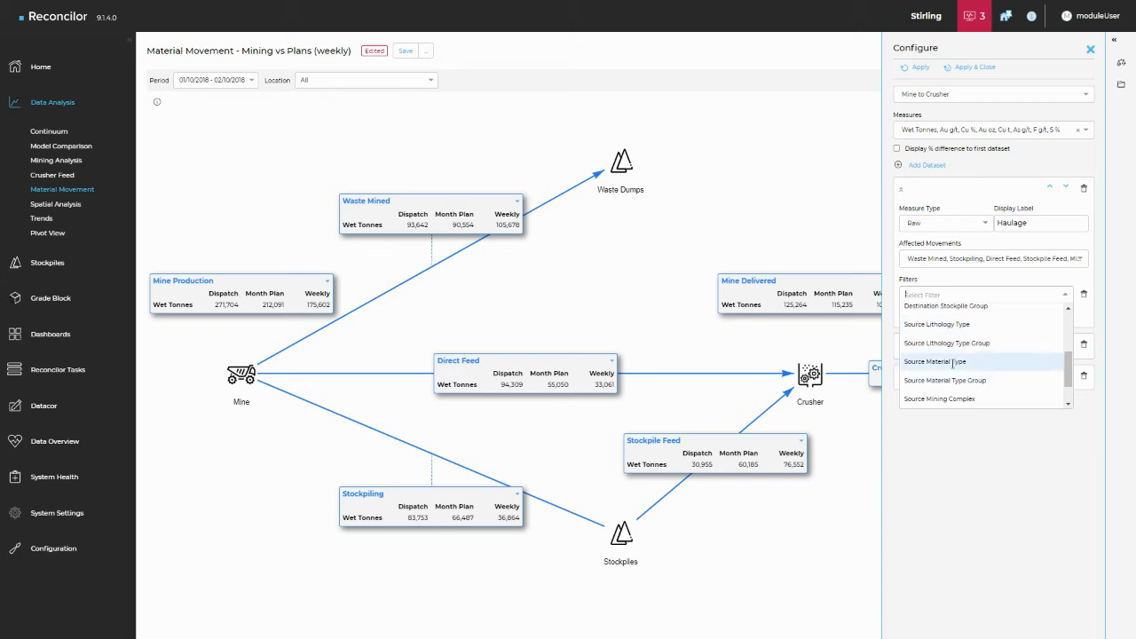
left_click(935, 361)
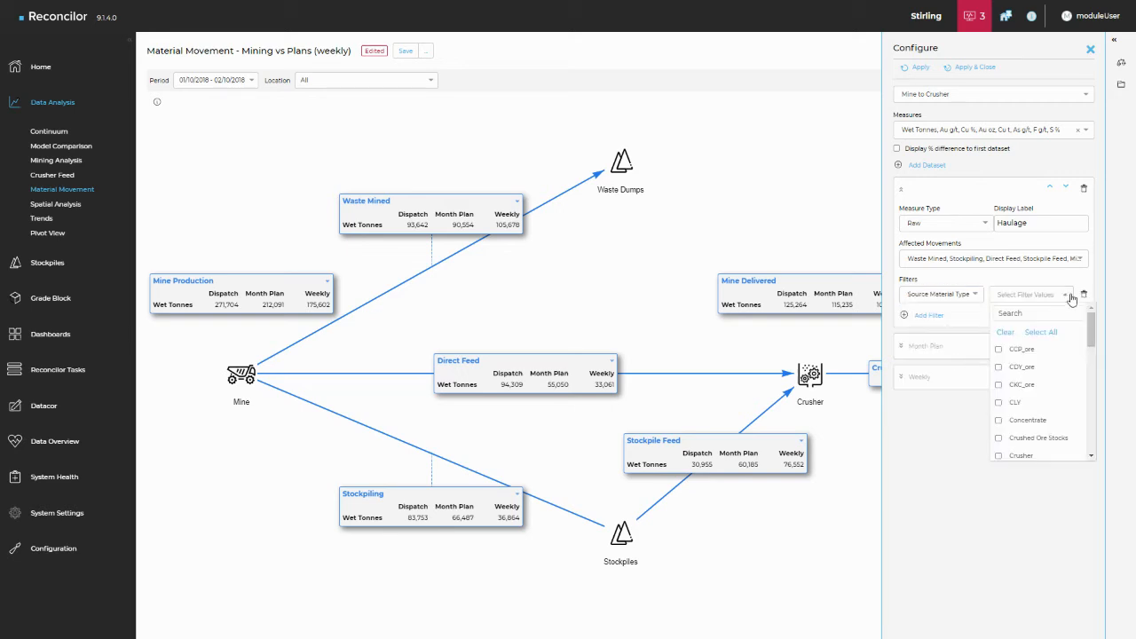
mouse_move(950, 319)
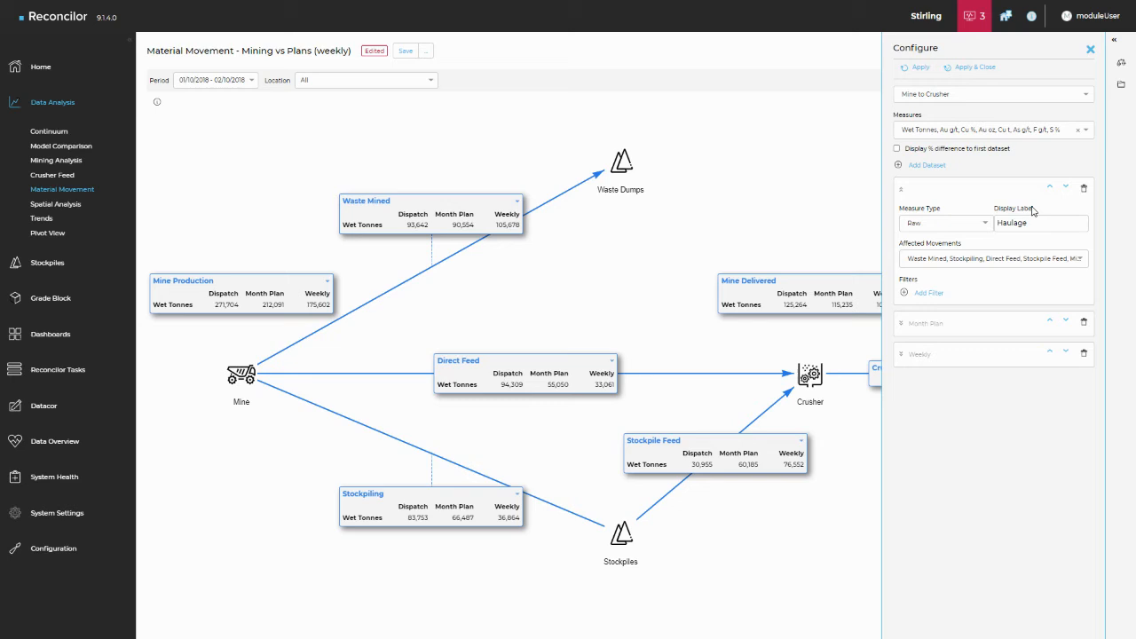
mouse_move(987, 229)
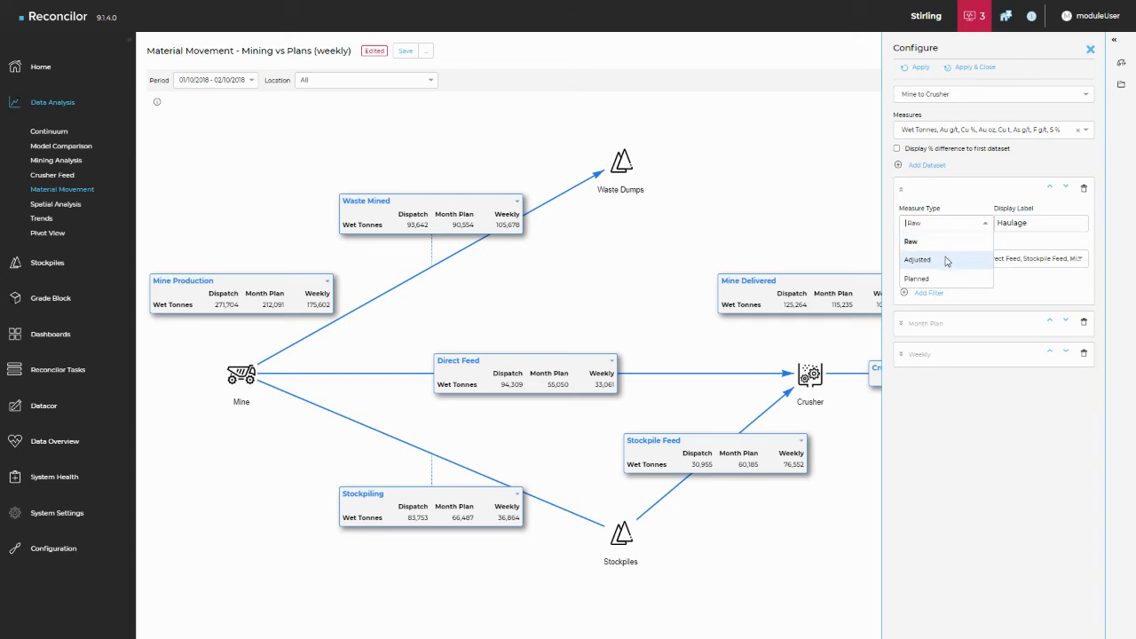
mouse_move(958, 261)
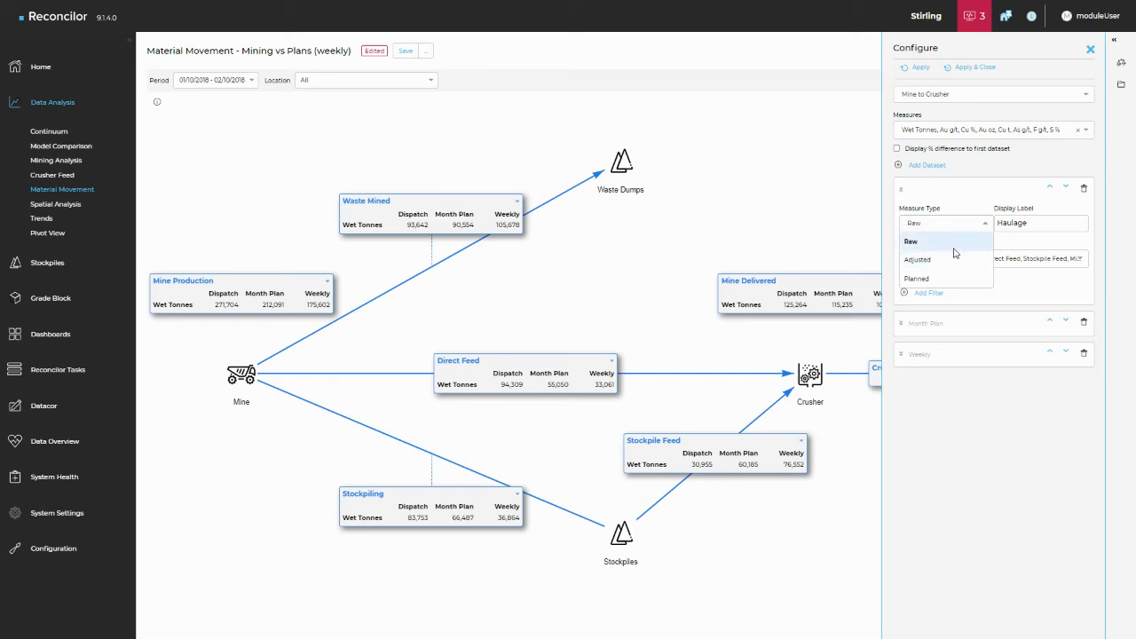
left_click(911, 241)
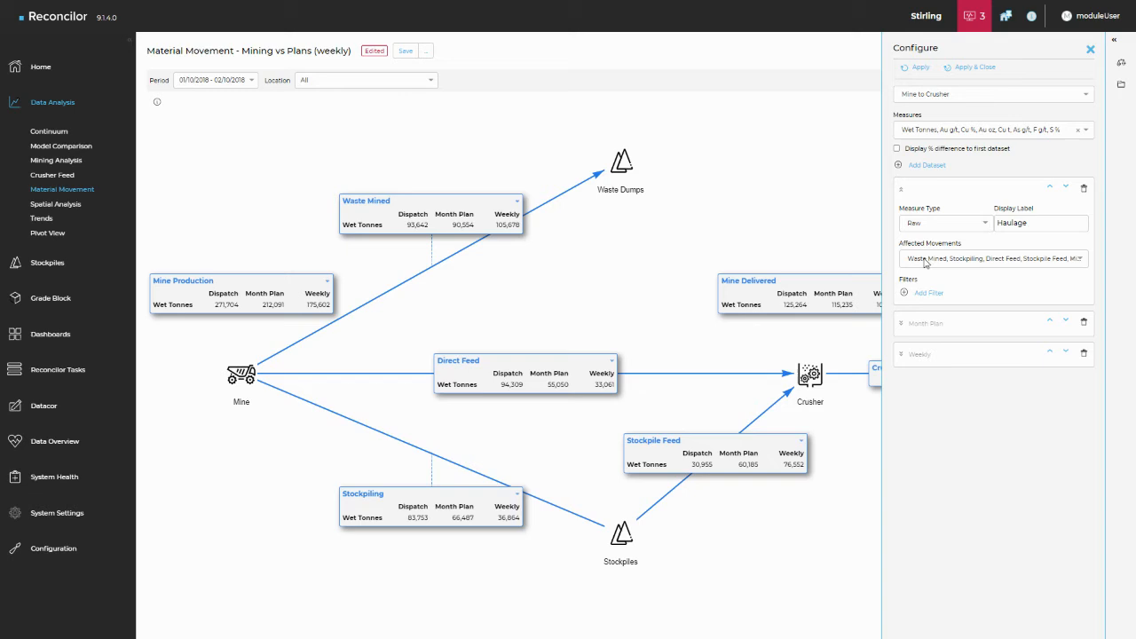
mouse_move(1029, 331)
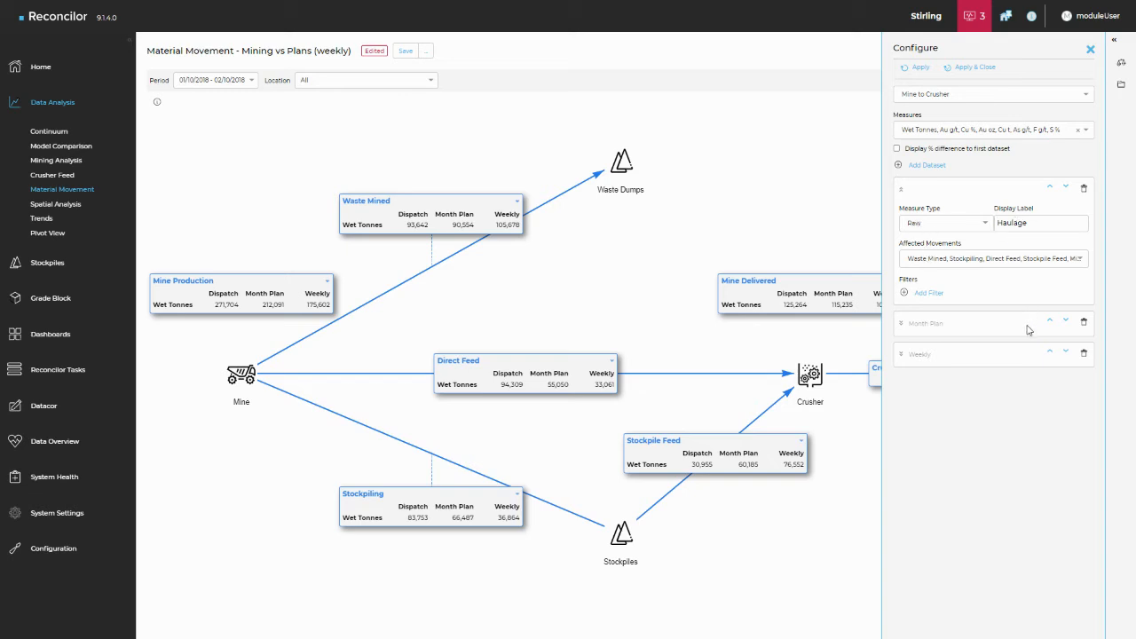
mouse_move(1055, 328)
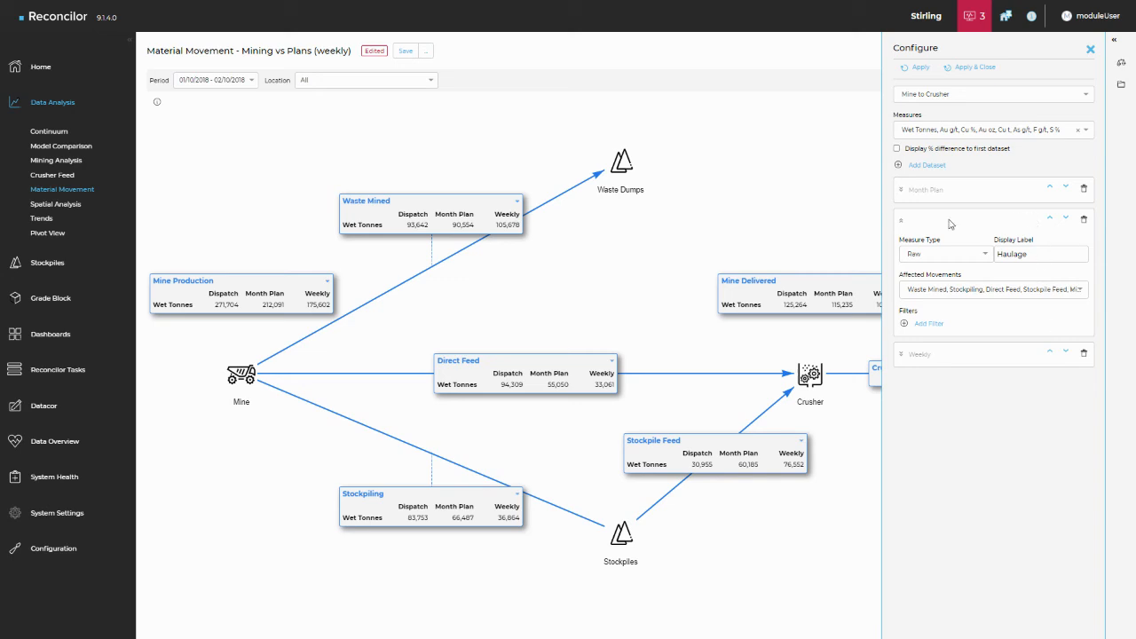
Step: Move the Haulage dataset back above Month Plan to the top of the list
left_click(1051, 220)
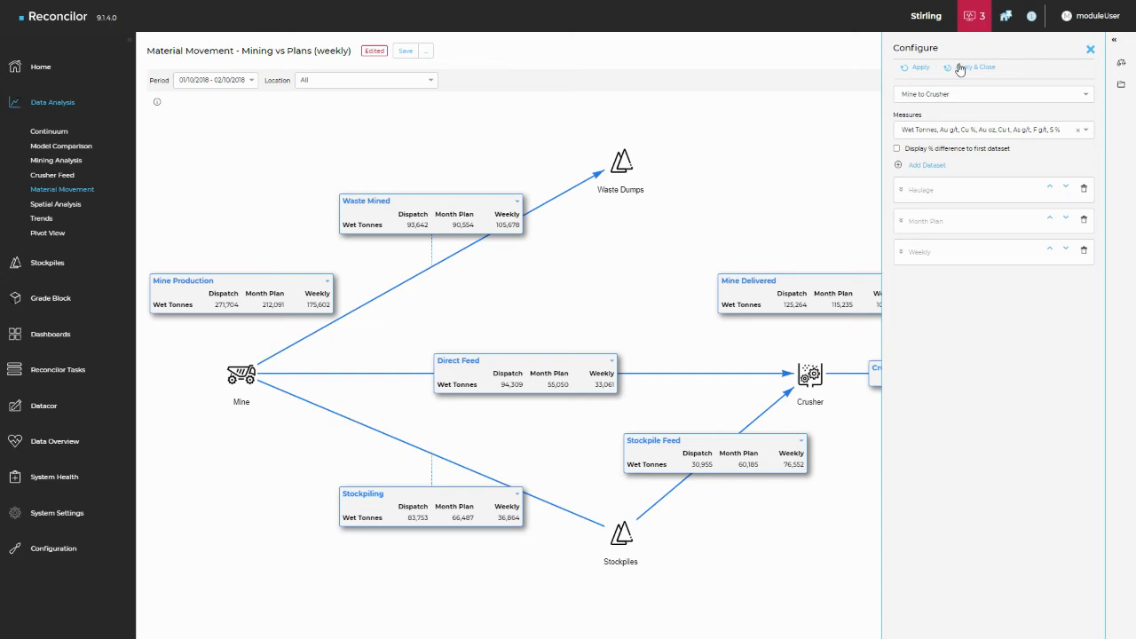
Step: Apply & Close the configuration so boxes show Haulage, Month Plan and Weekly columns
left_click(976, 67)
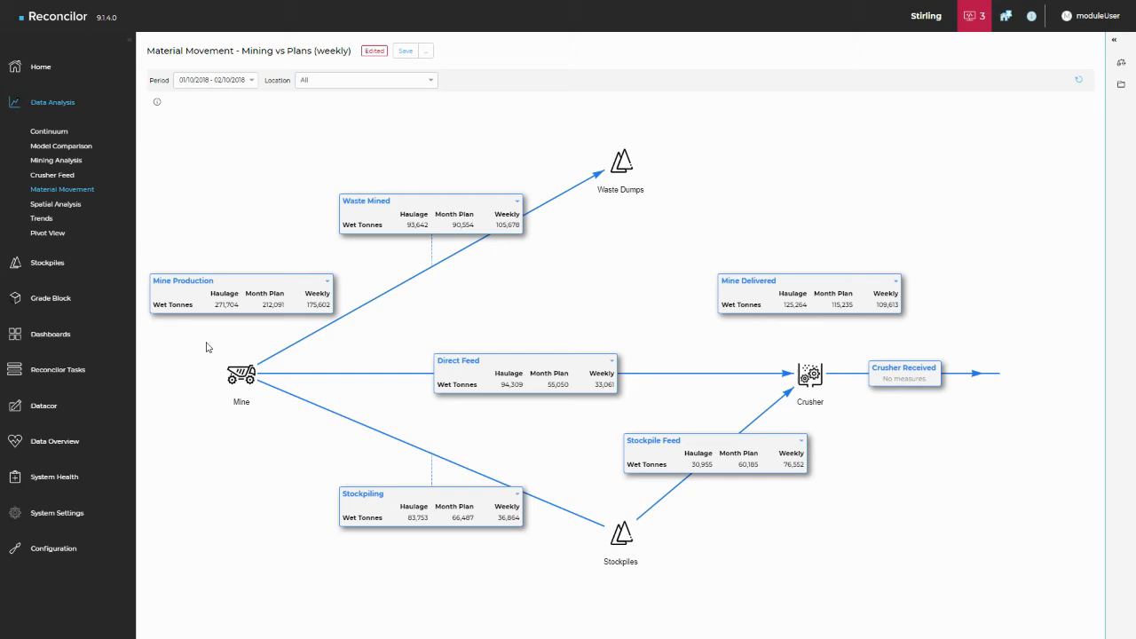
mouse_move(327, 286)
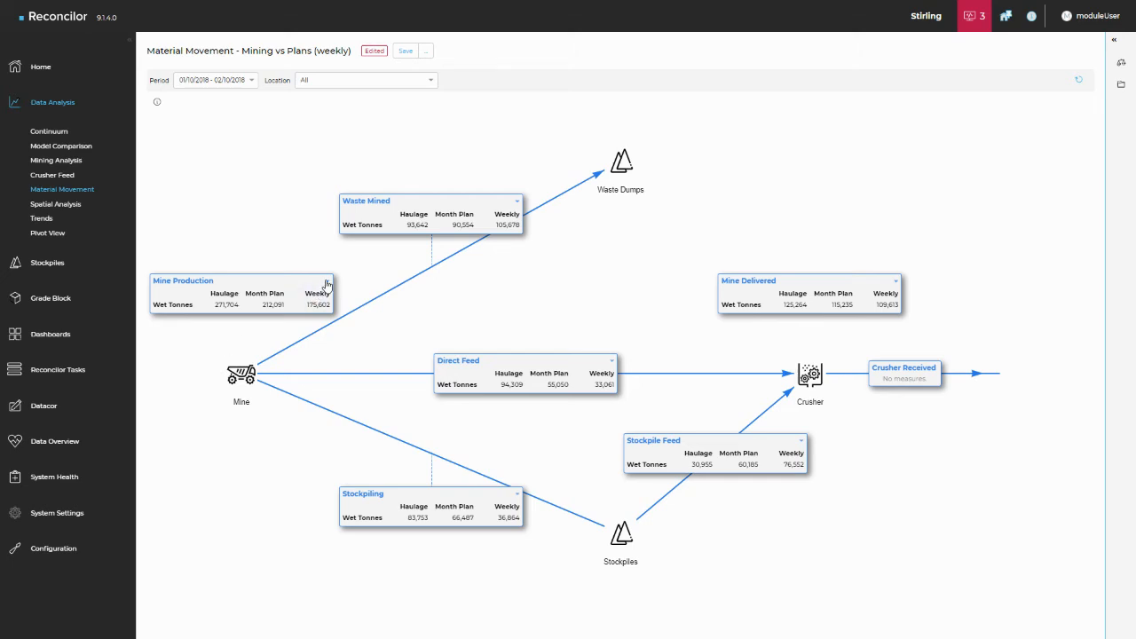
Step: Expand Mine Production to all measures and open its Haulage record table
left_click(326, 282)
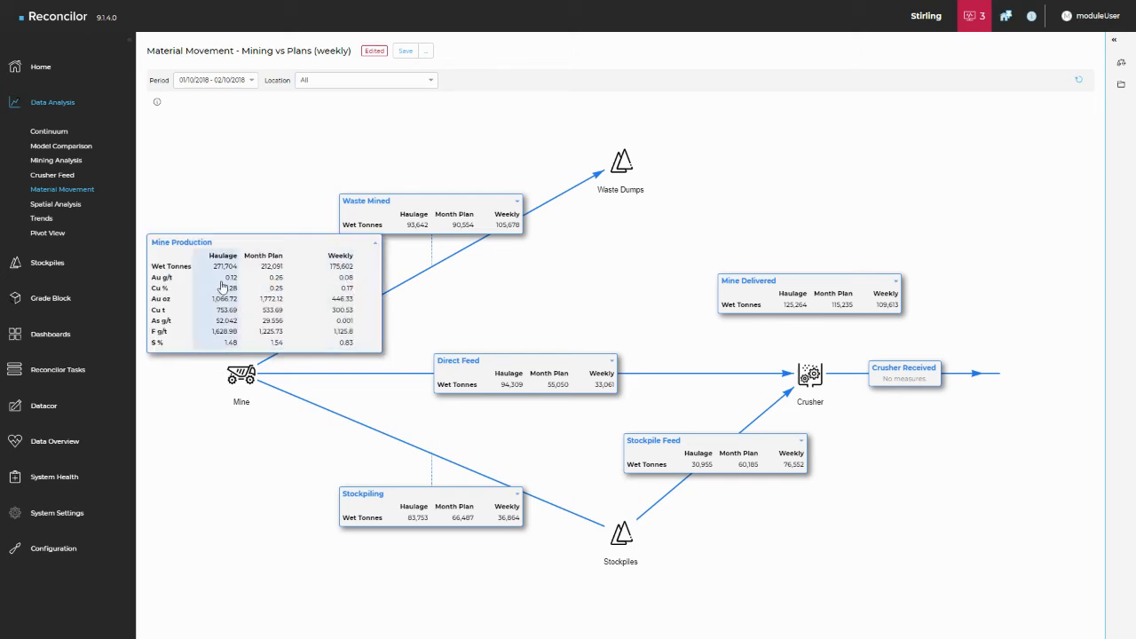
mouse_move(200, 281)
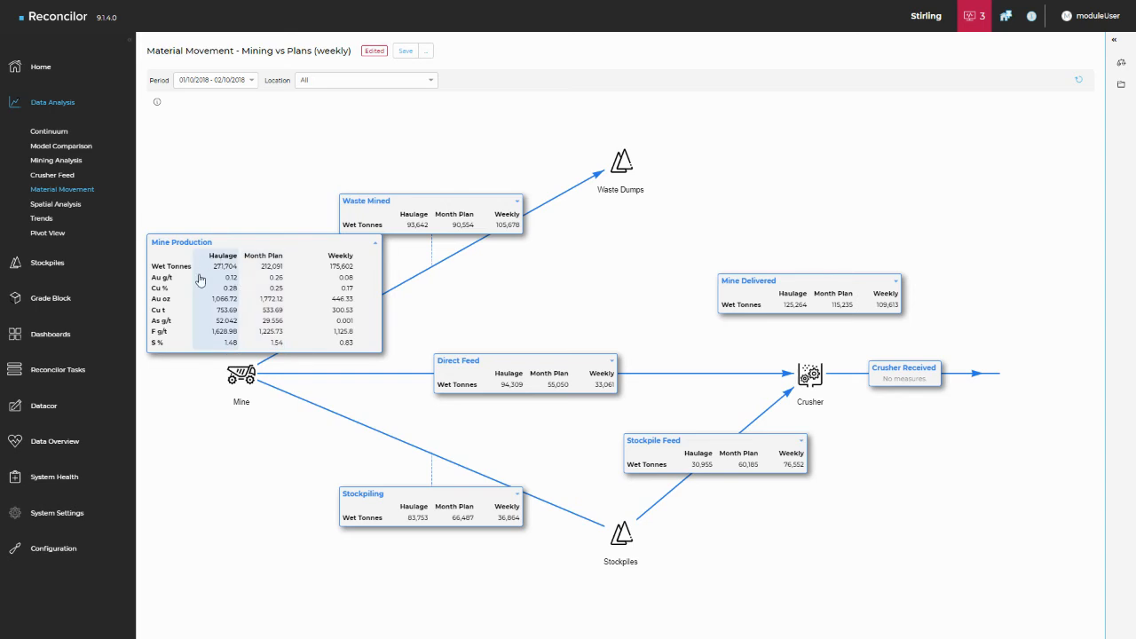
mouse_move(326, 276)
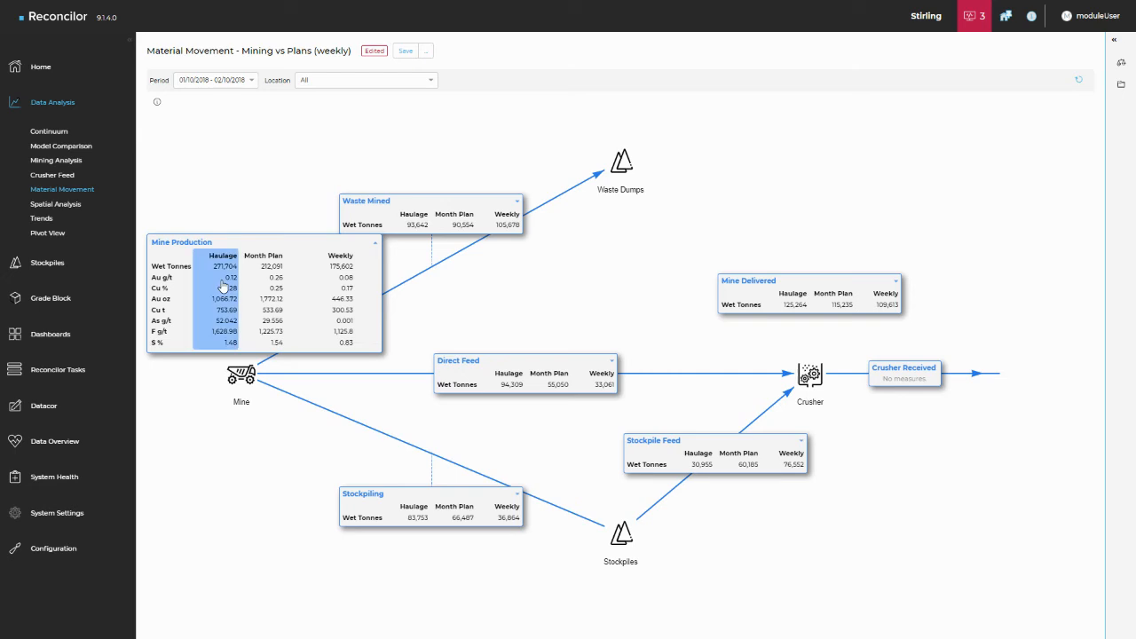
left_click(182, 242)
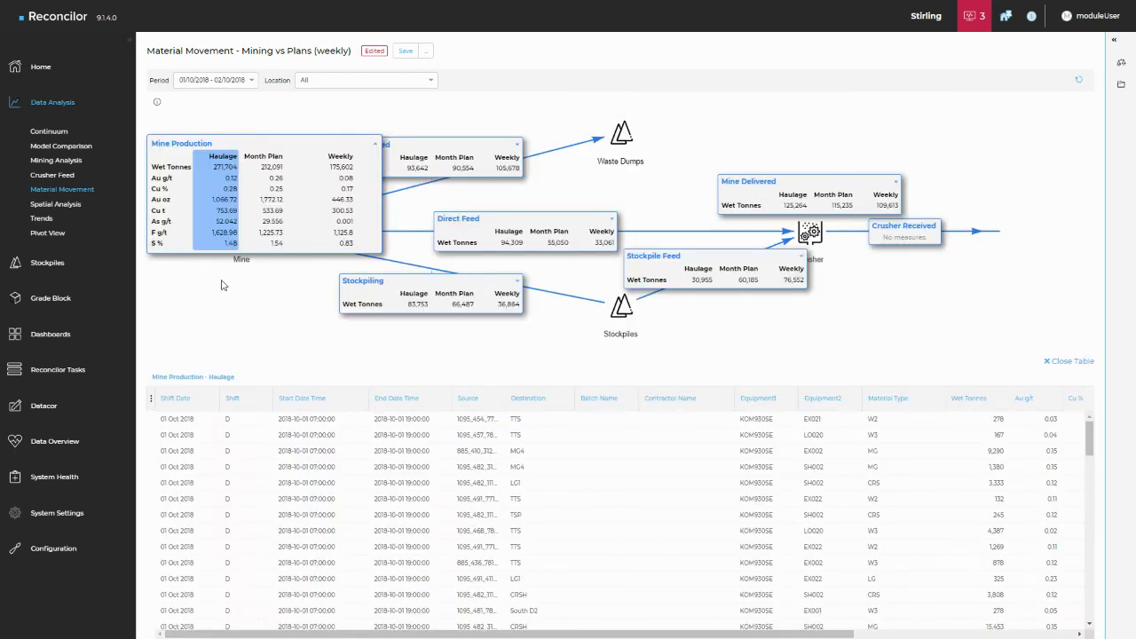
mouse_move(194, 169)
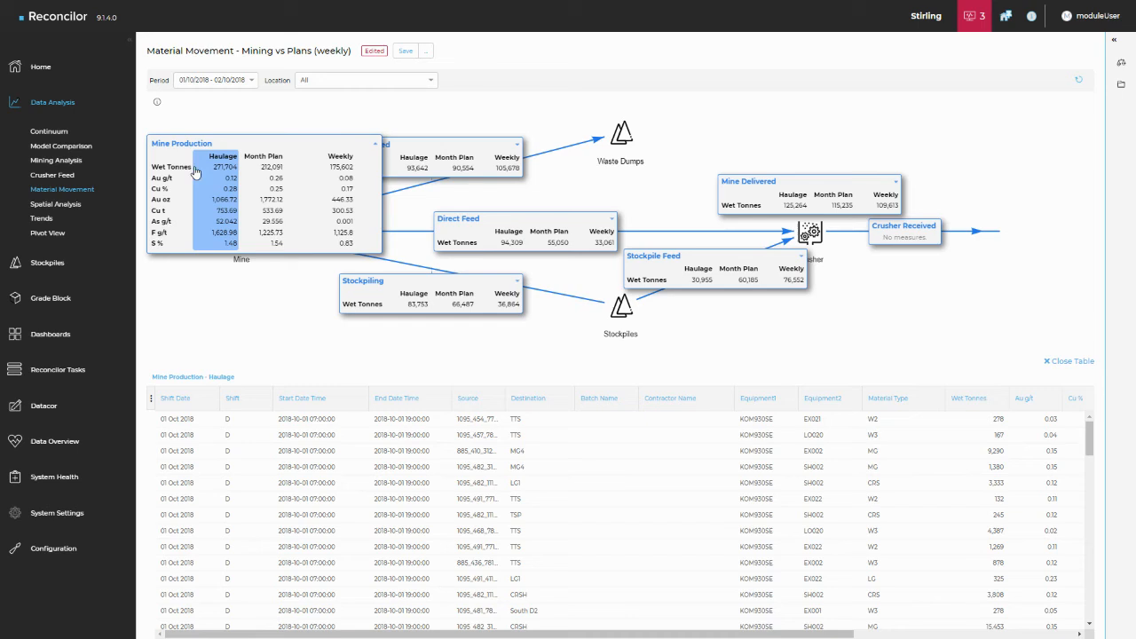
mouse_move(230, 238)
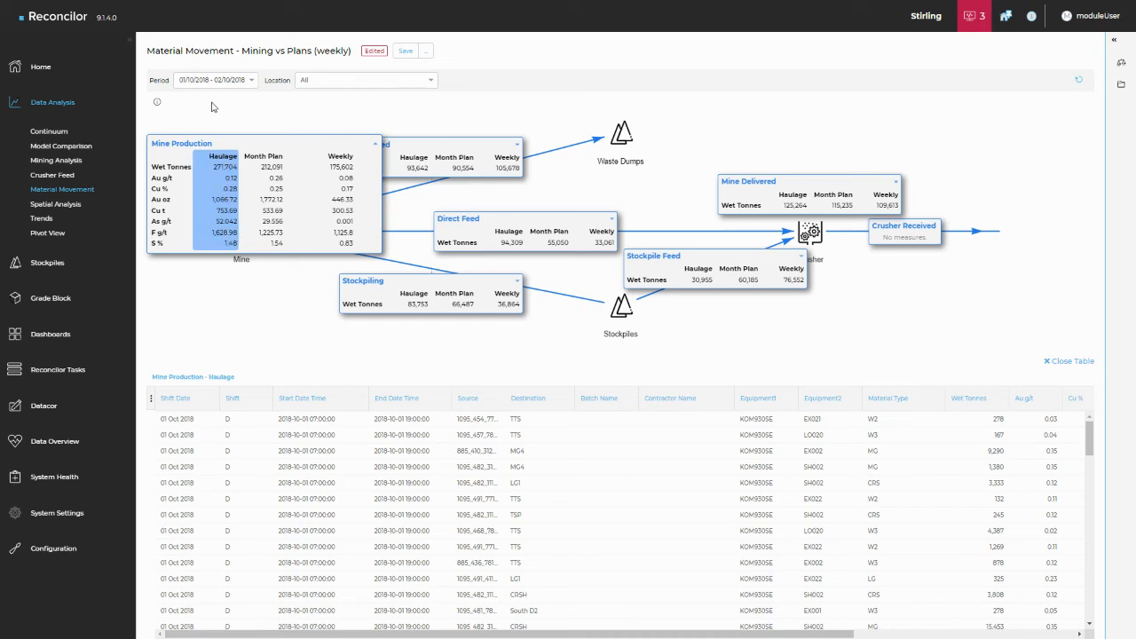
mouse_move(237, 499)
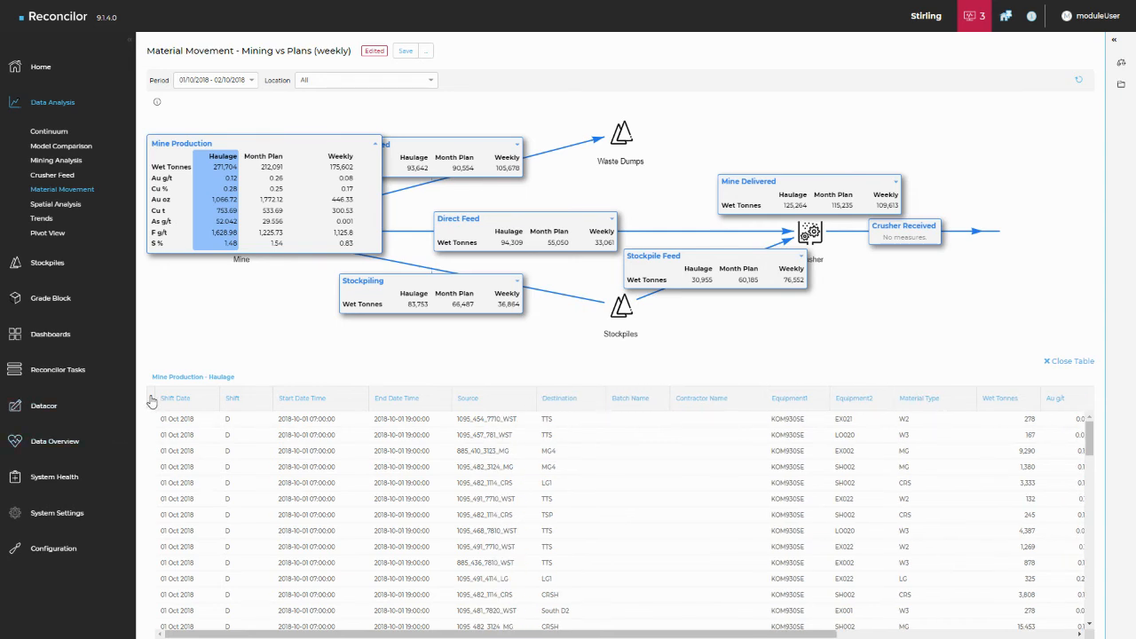
Step: Hide the Batch Name and Contractor Name columns in the haulage table
left_click(150, 401)
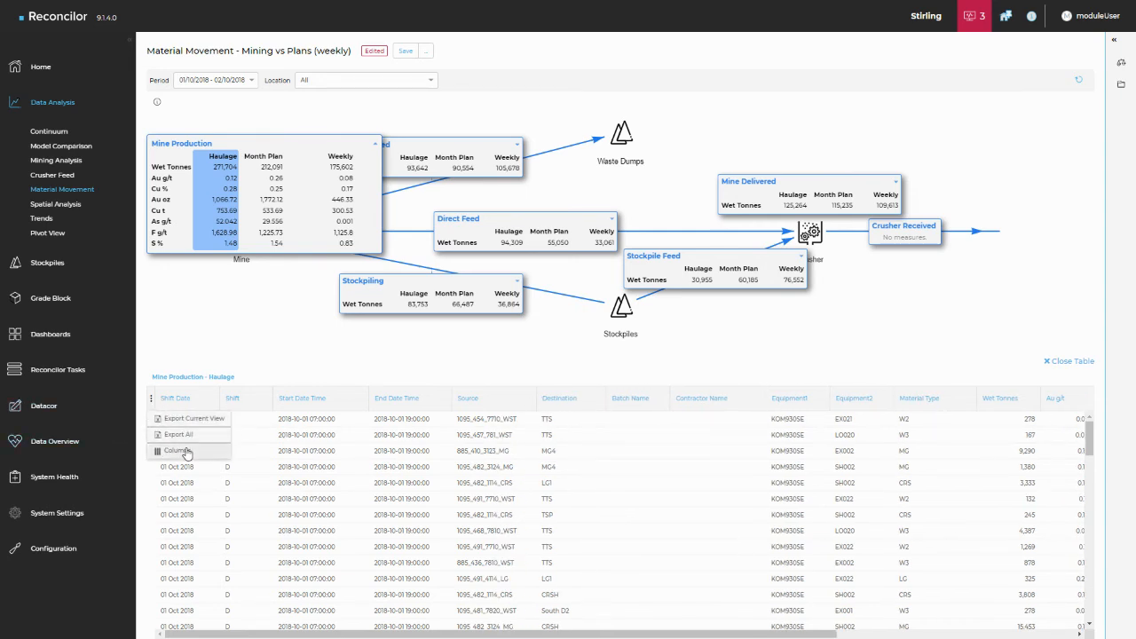
left_click(177, 450)
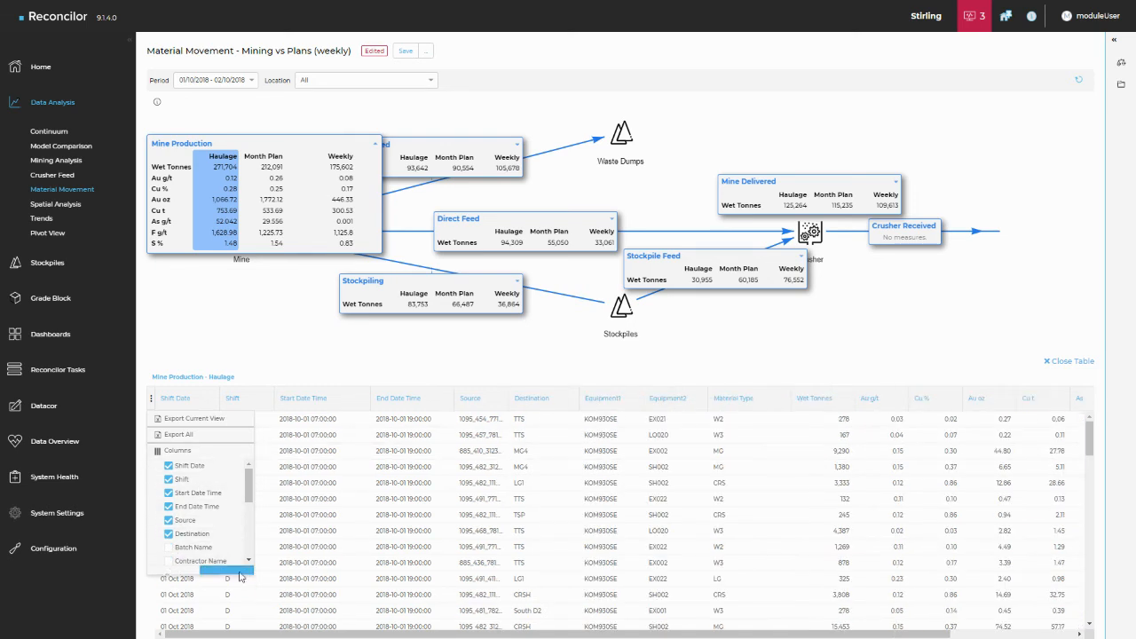
left_click(177, 450)
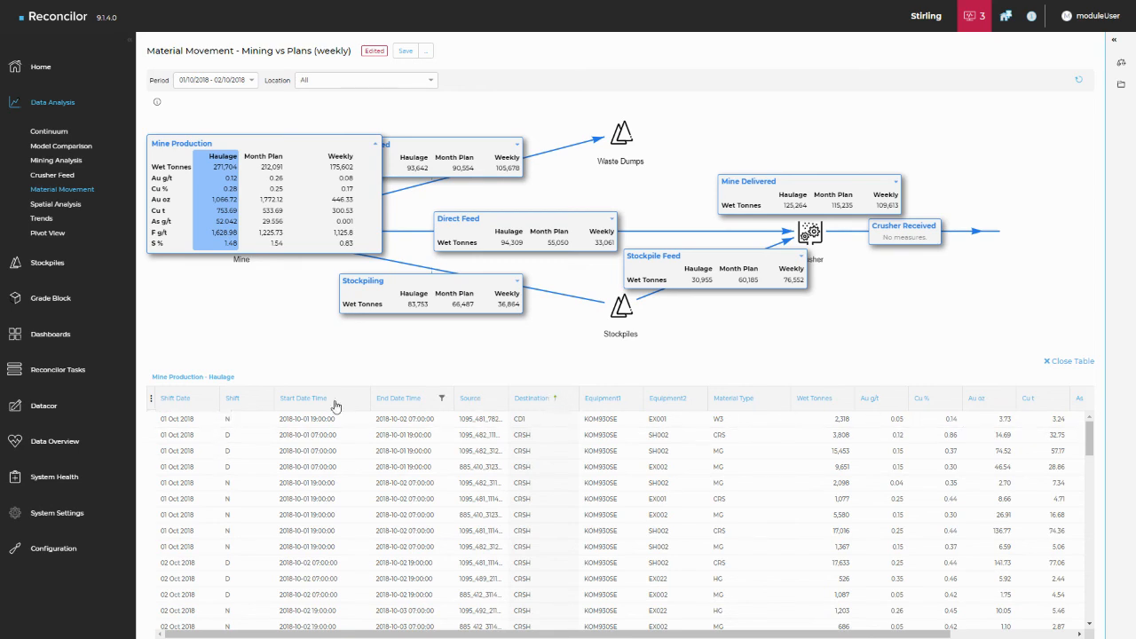
Step: Scroll the Mine Production – Haulage grid and close the table
left_click(151, 398)
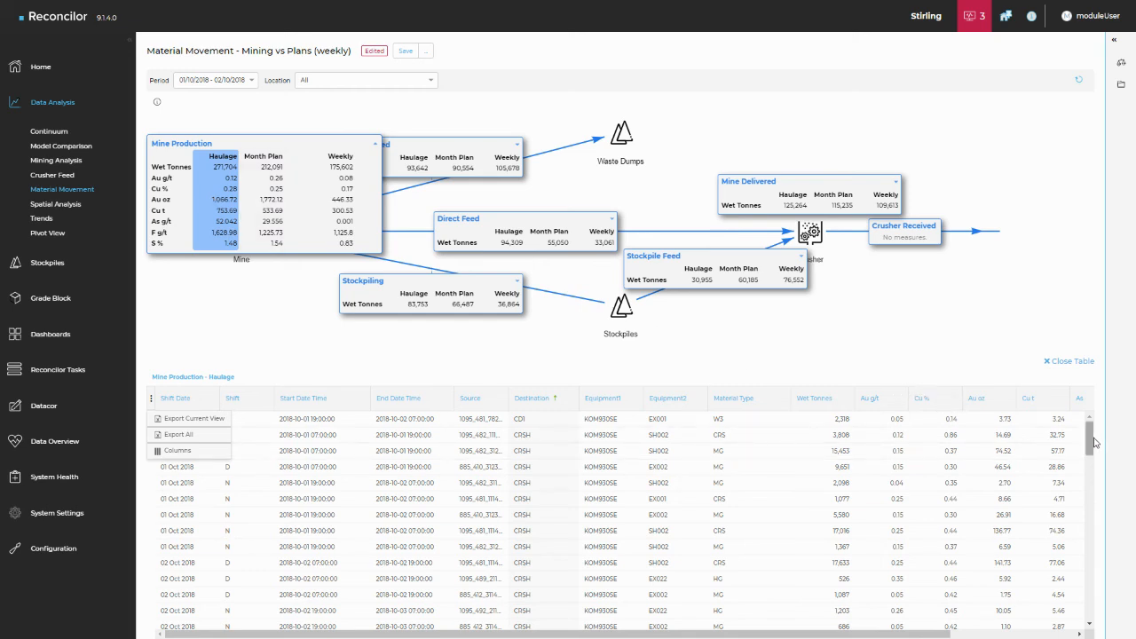
scroll("down", 3)
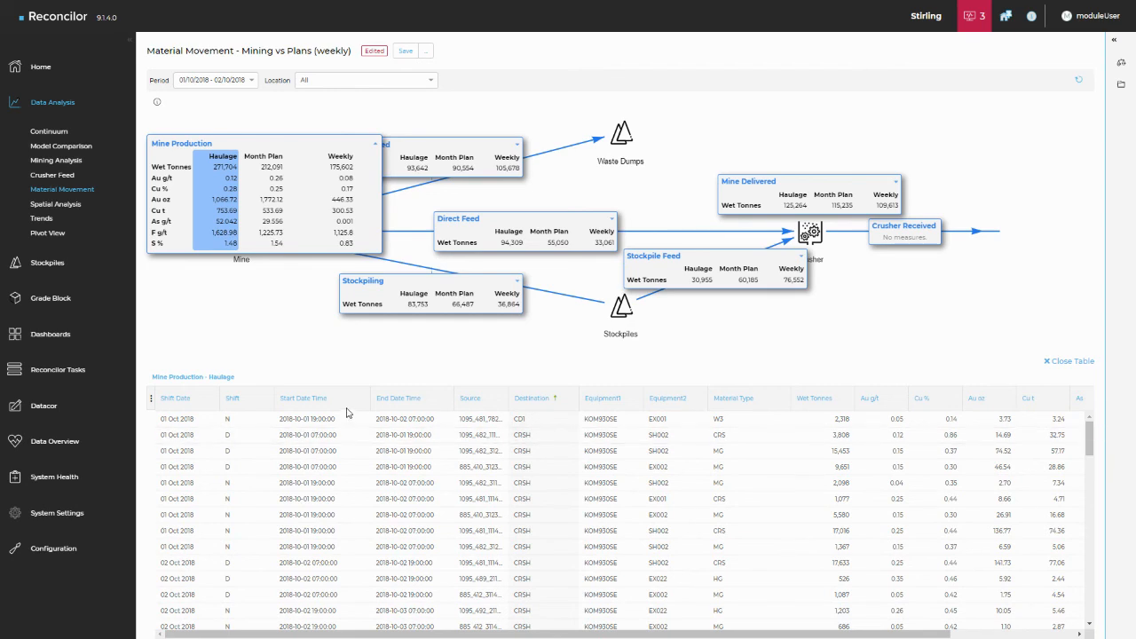
mouse_move(240, 374)
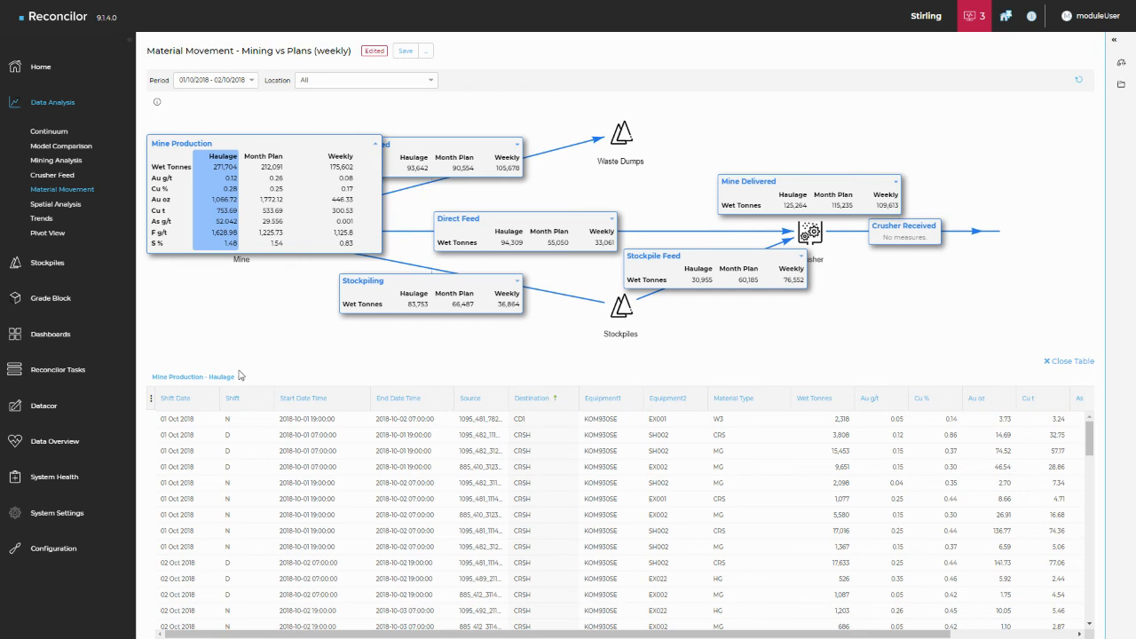
mouse_move(254, 90)
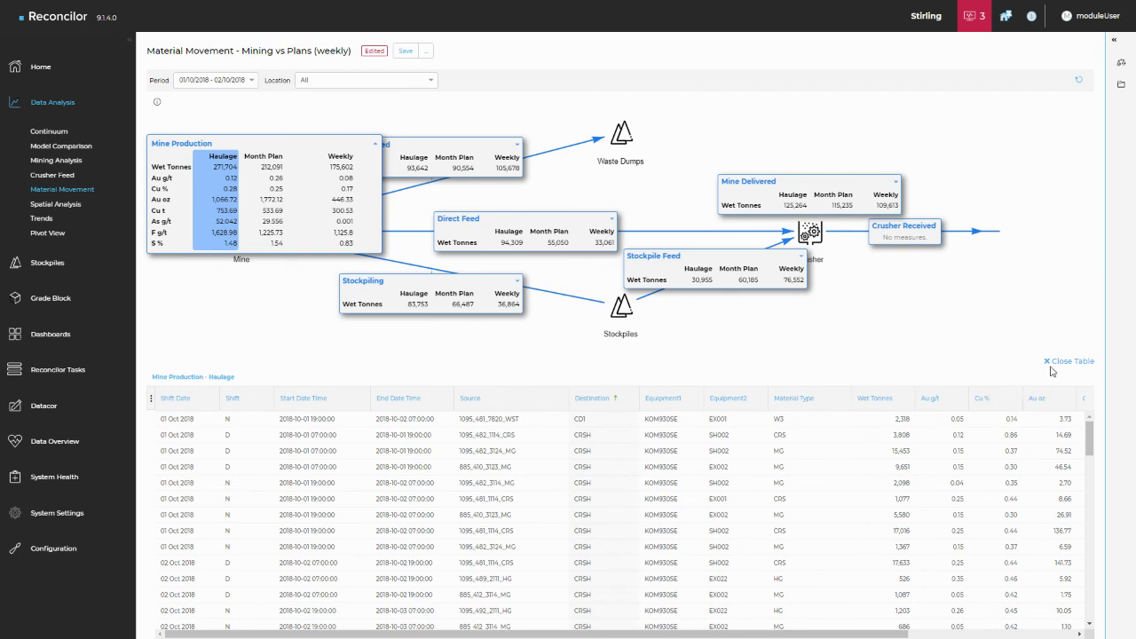
left_click(1069, 360)
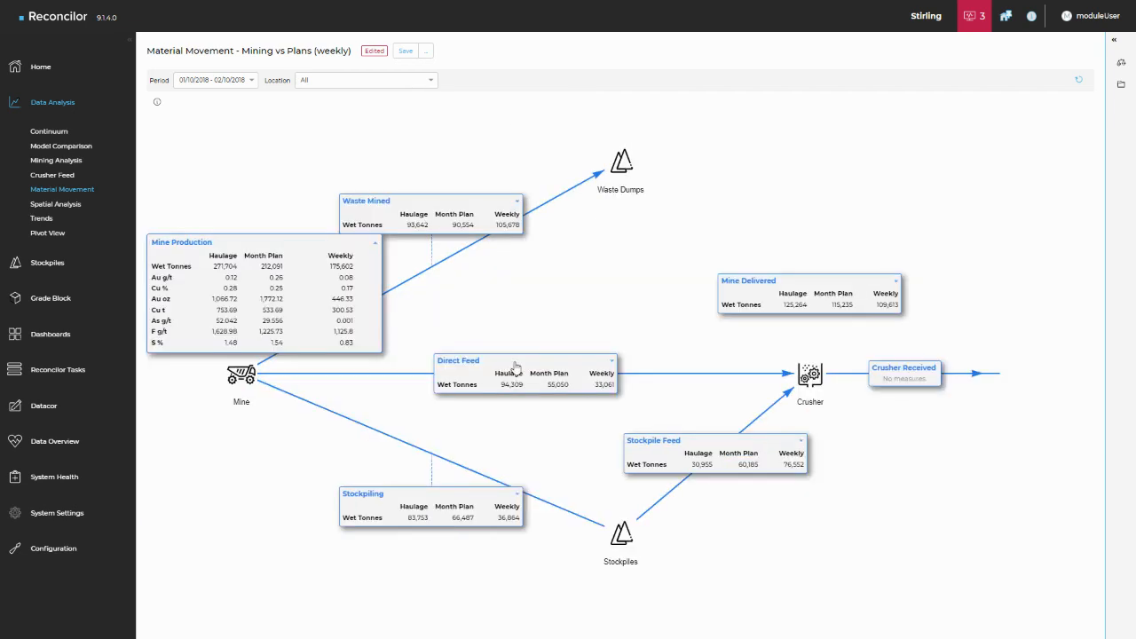
mouse_move(262, 295)
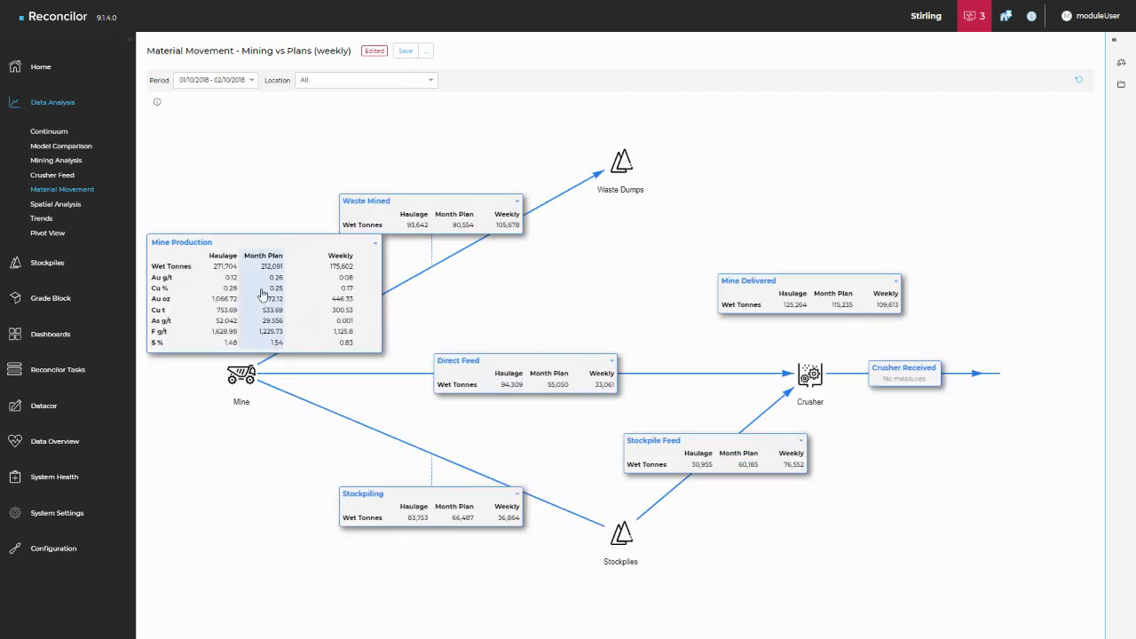